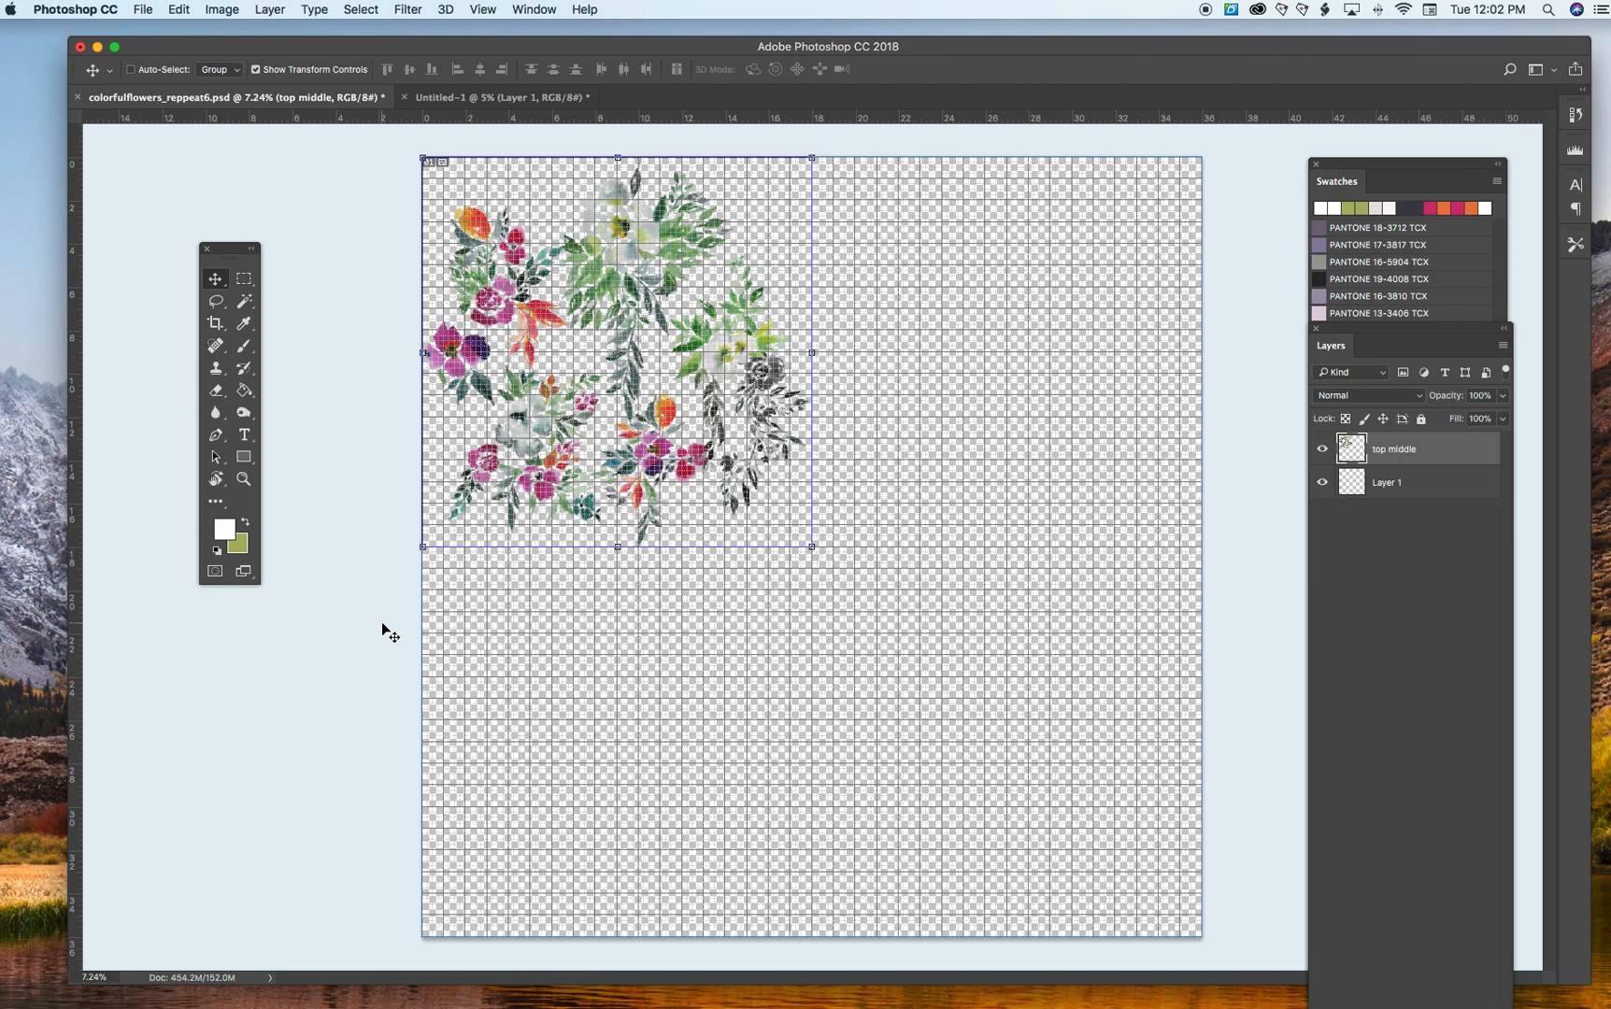
Duplicate the top middle layer, move the copy below it, and flip it horizontally.
left_click(482, 9)
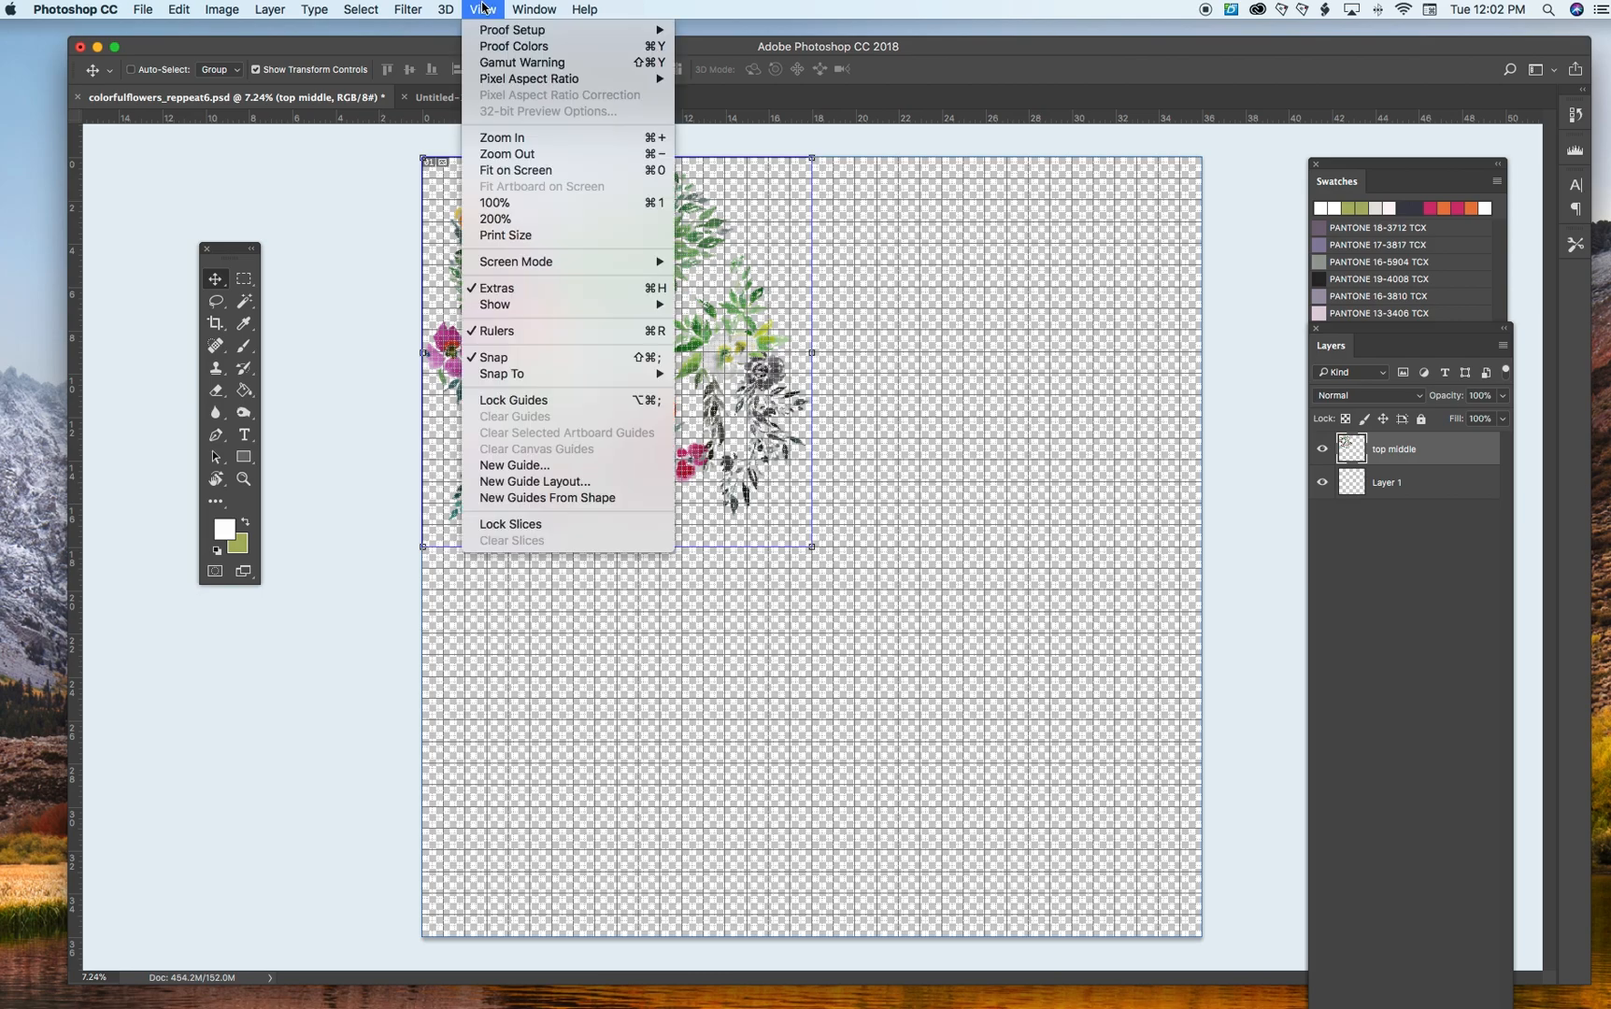
mouse_move(497, 288)
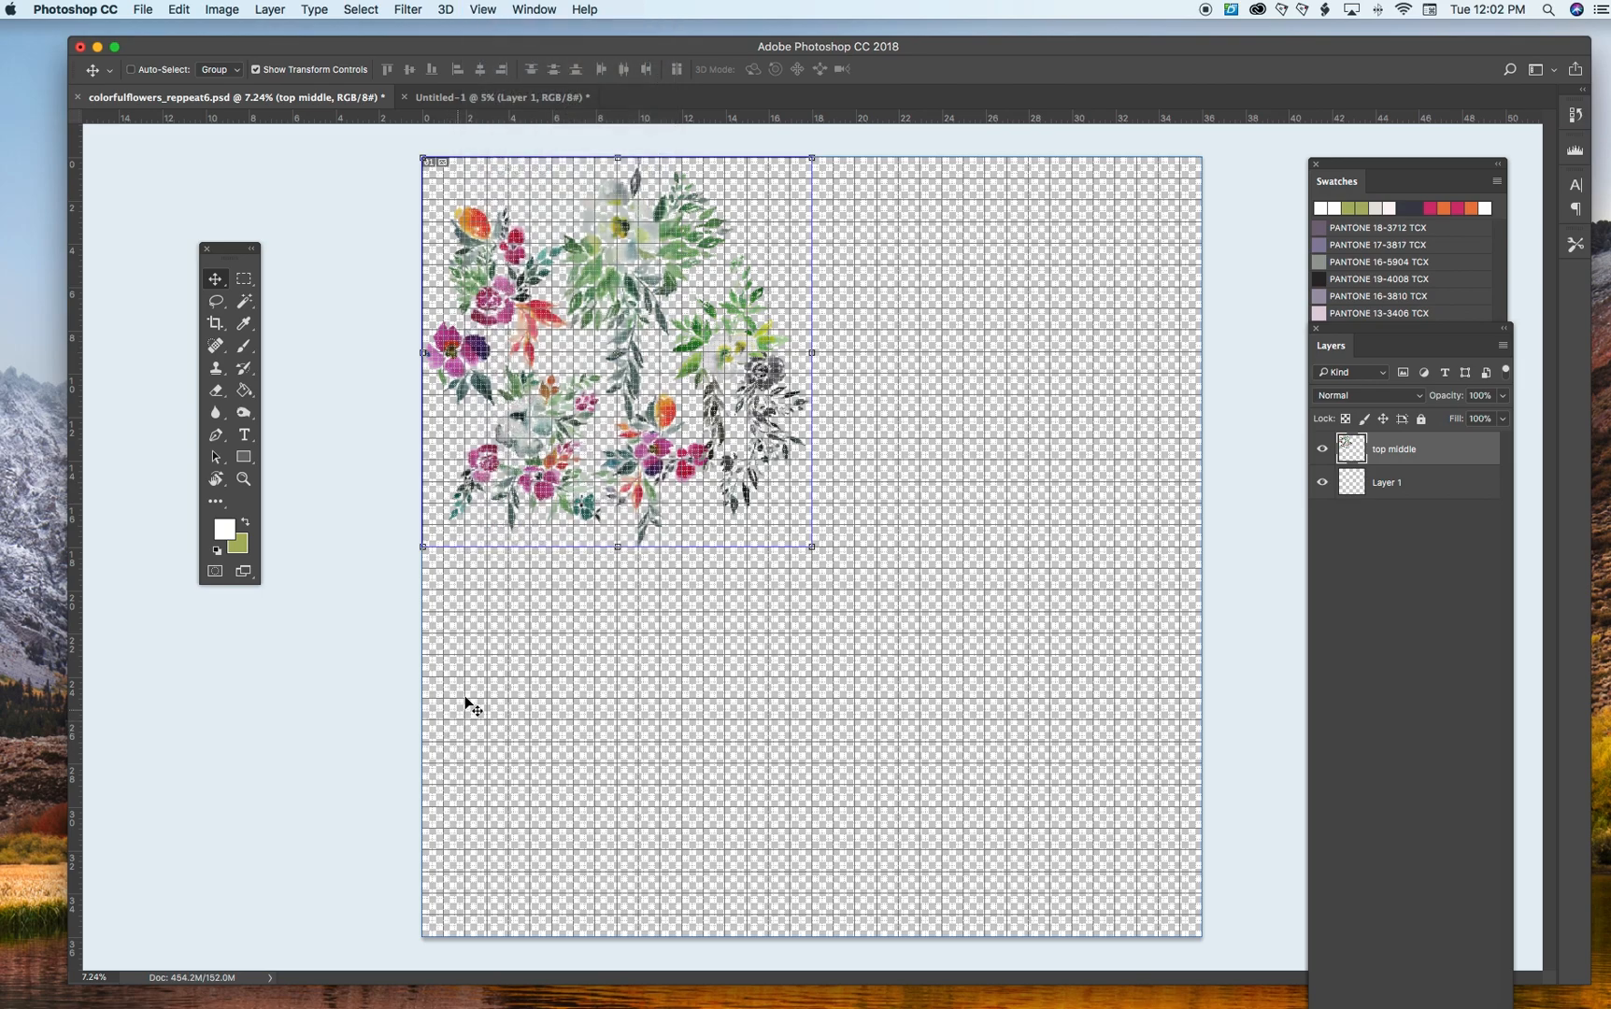
mouse_move(91, 574)
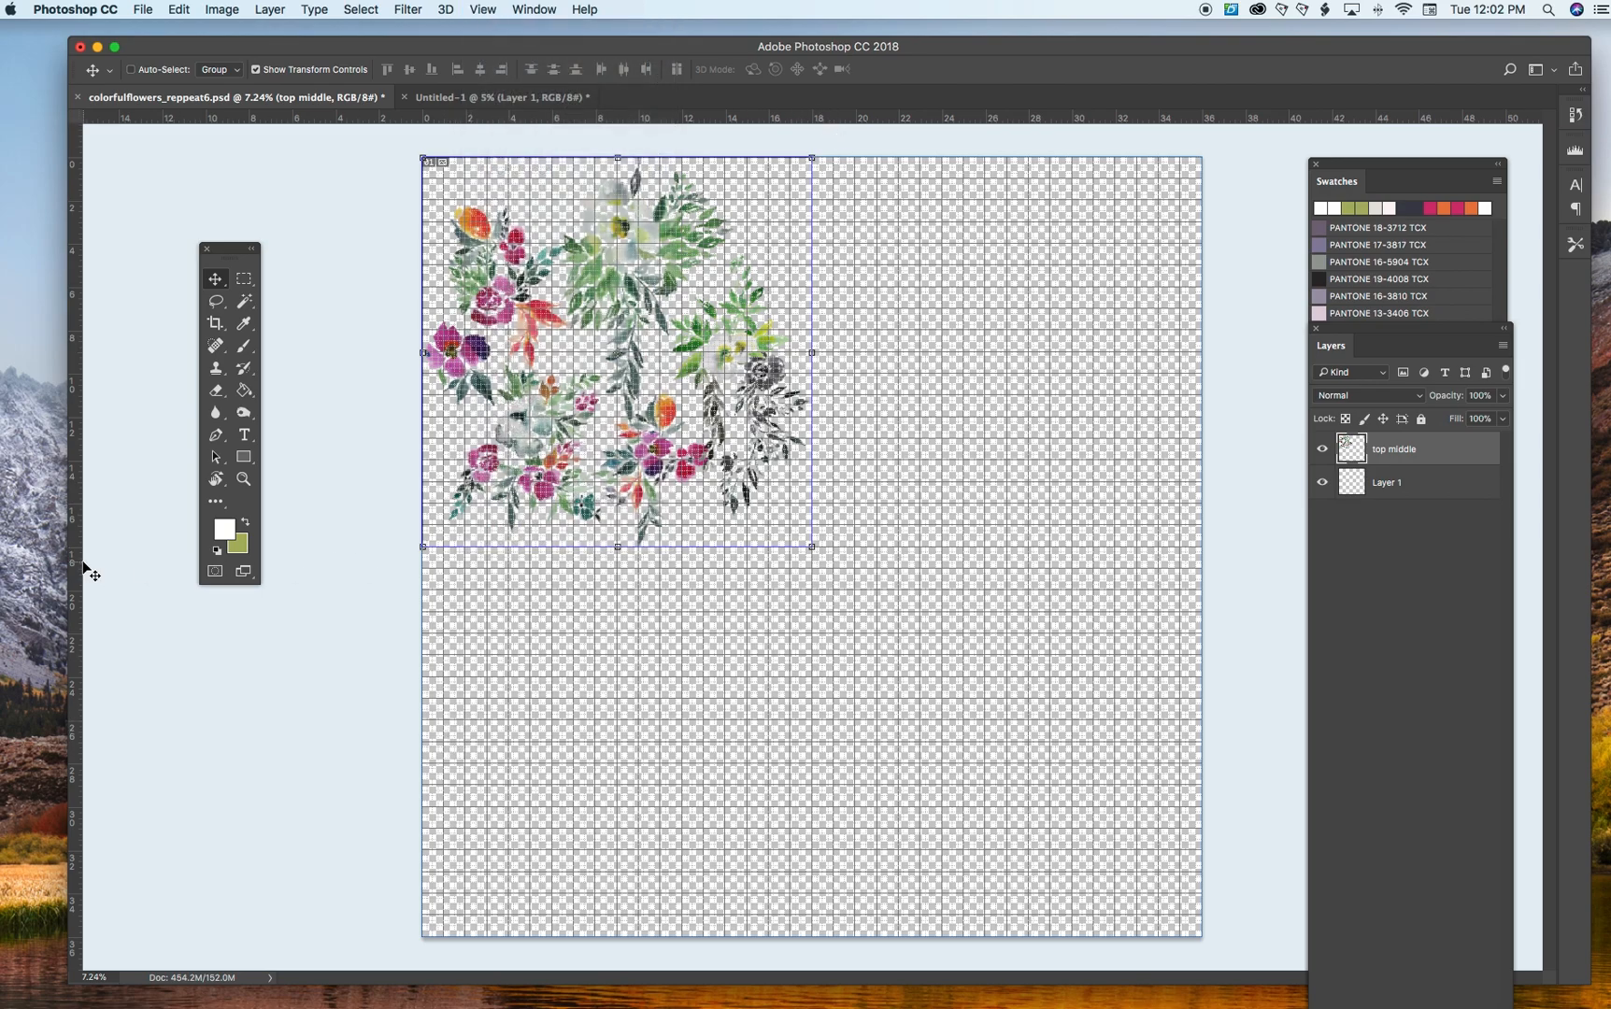
mouse_move(1213, 381)
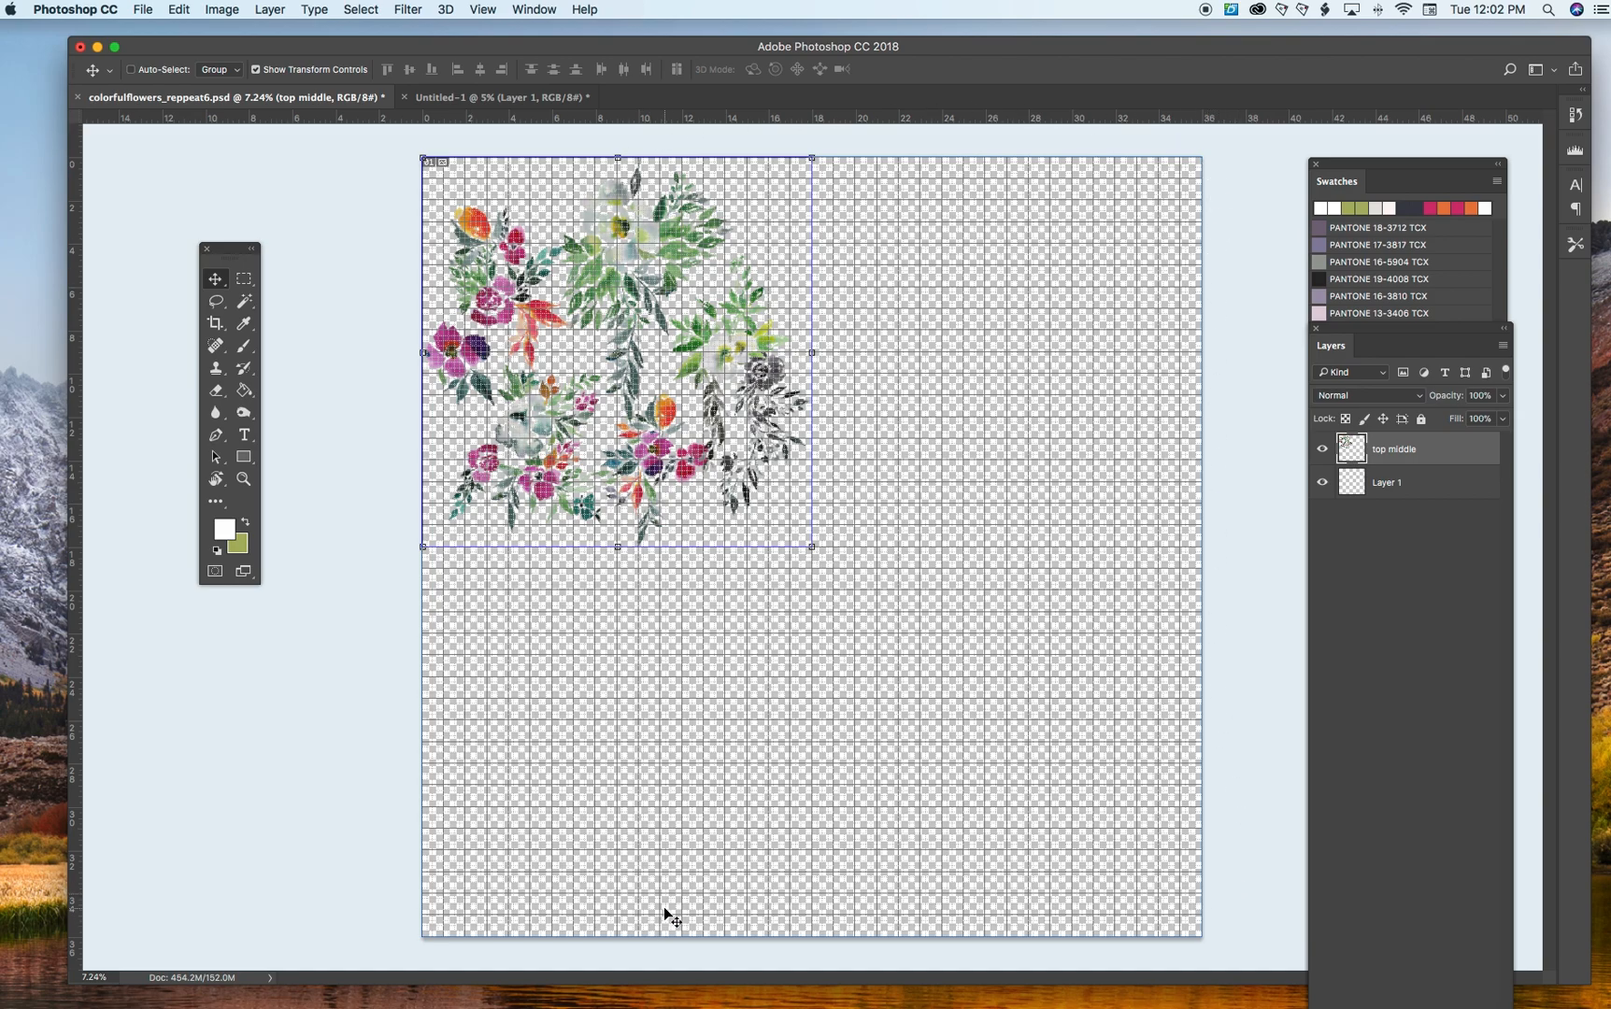
mouse_move(629, 771)
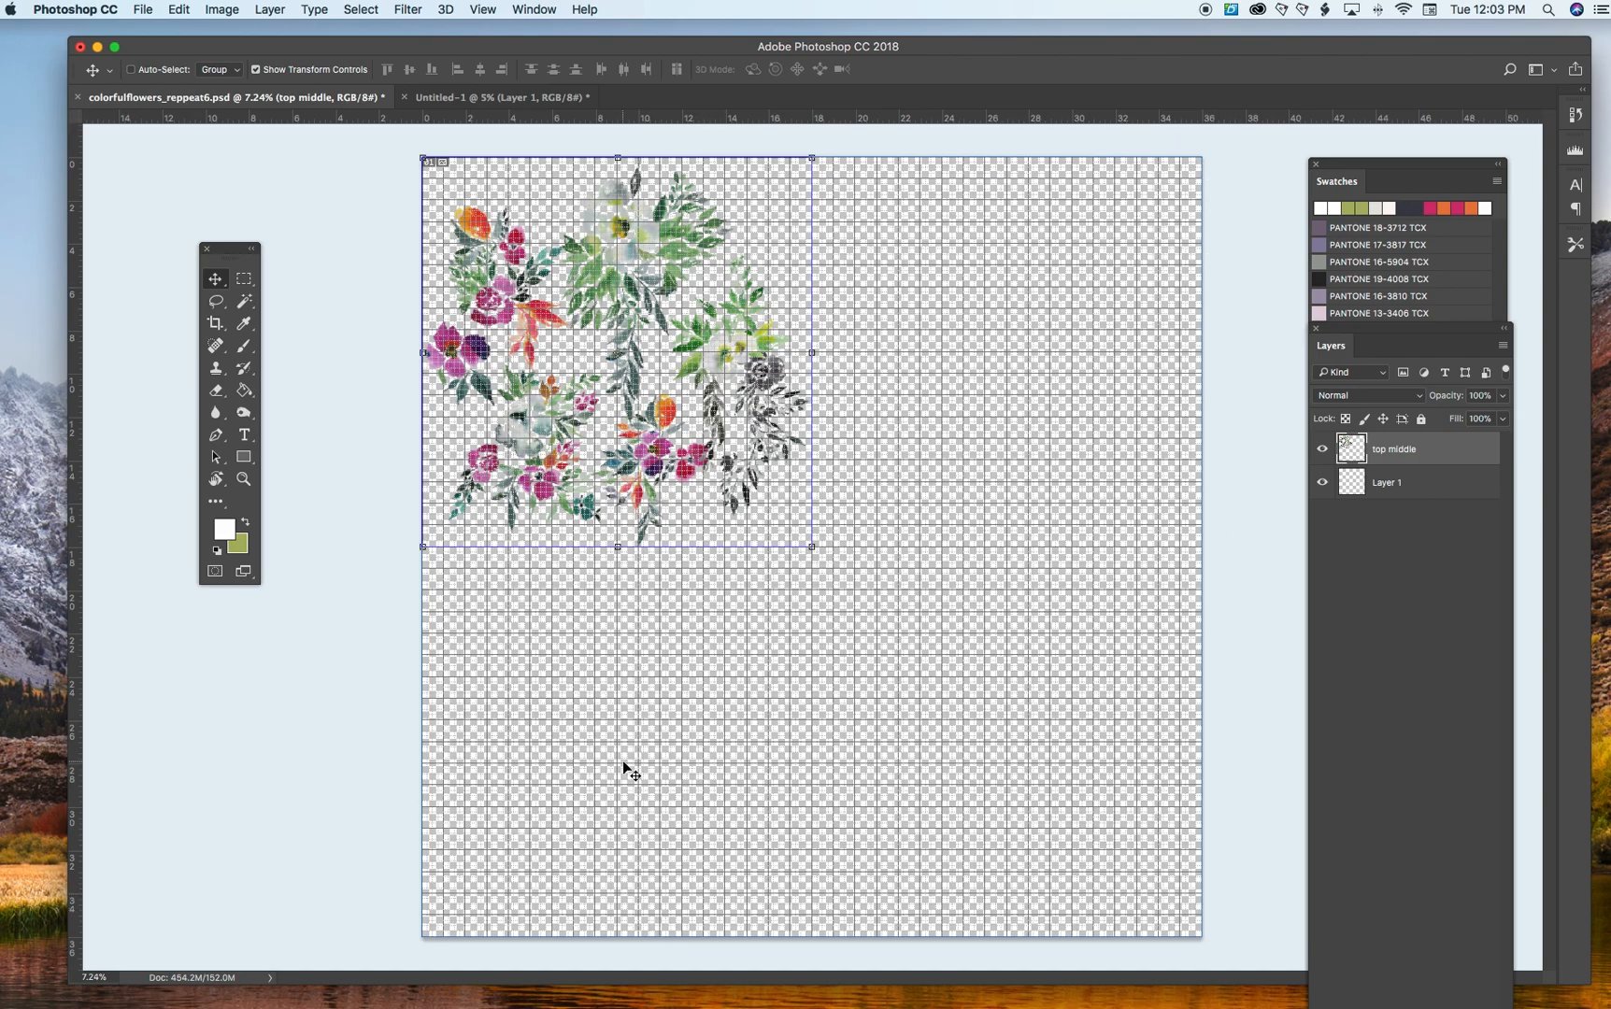
mouse_move(518, 806)
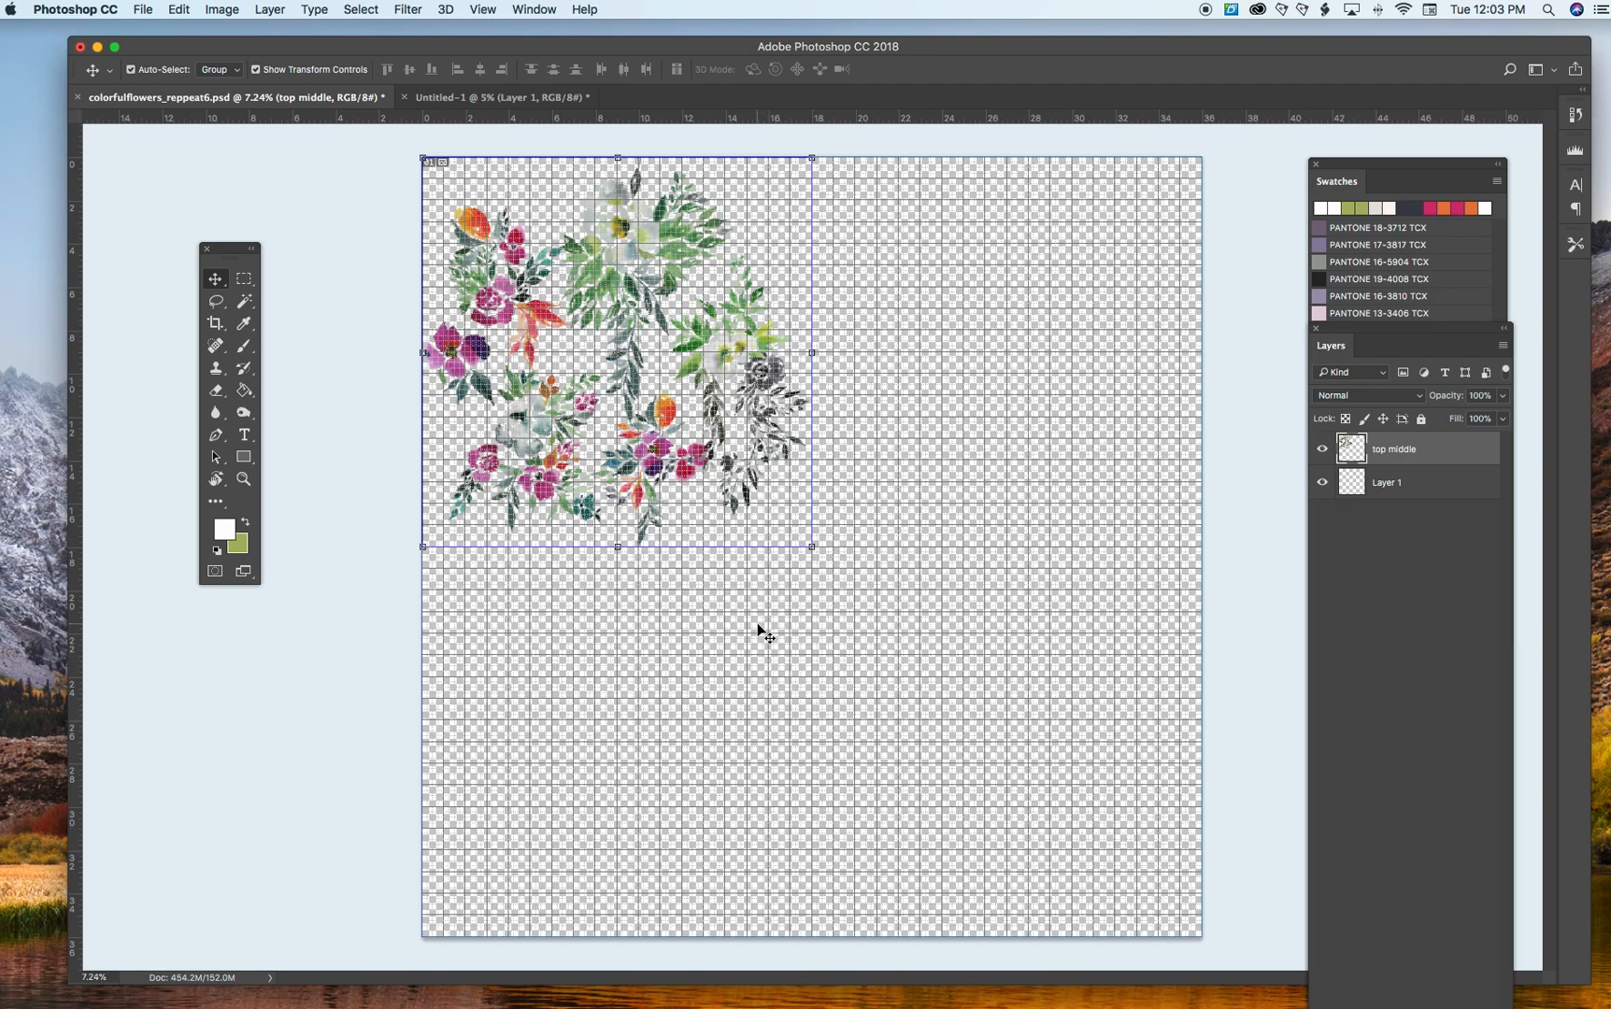
key("cmd+j")
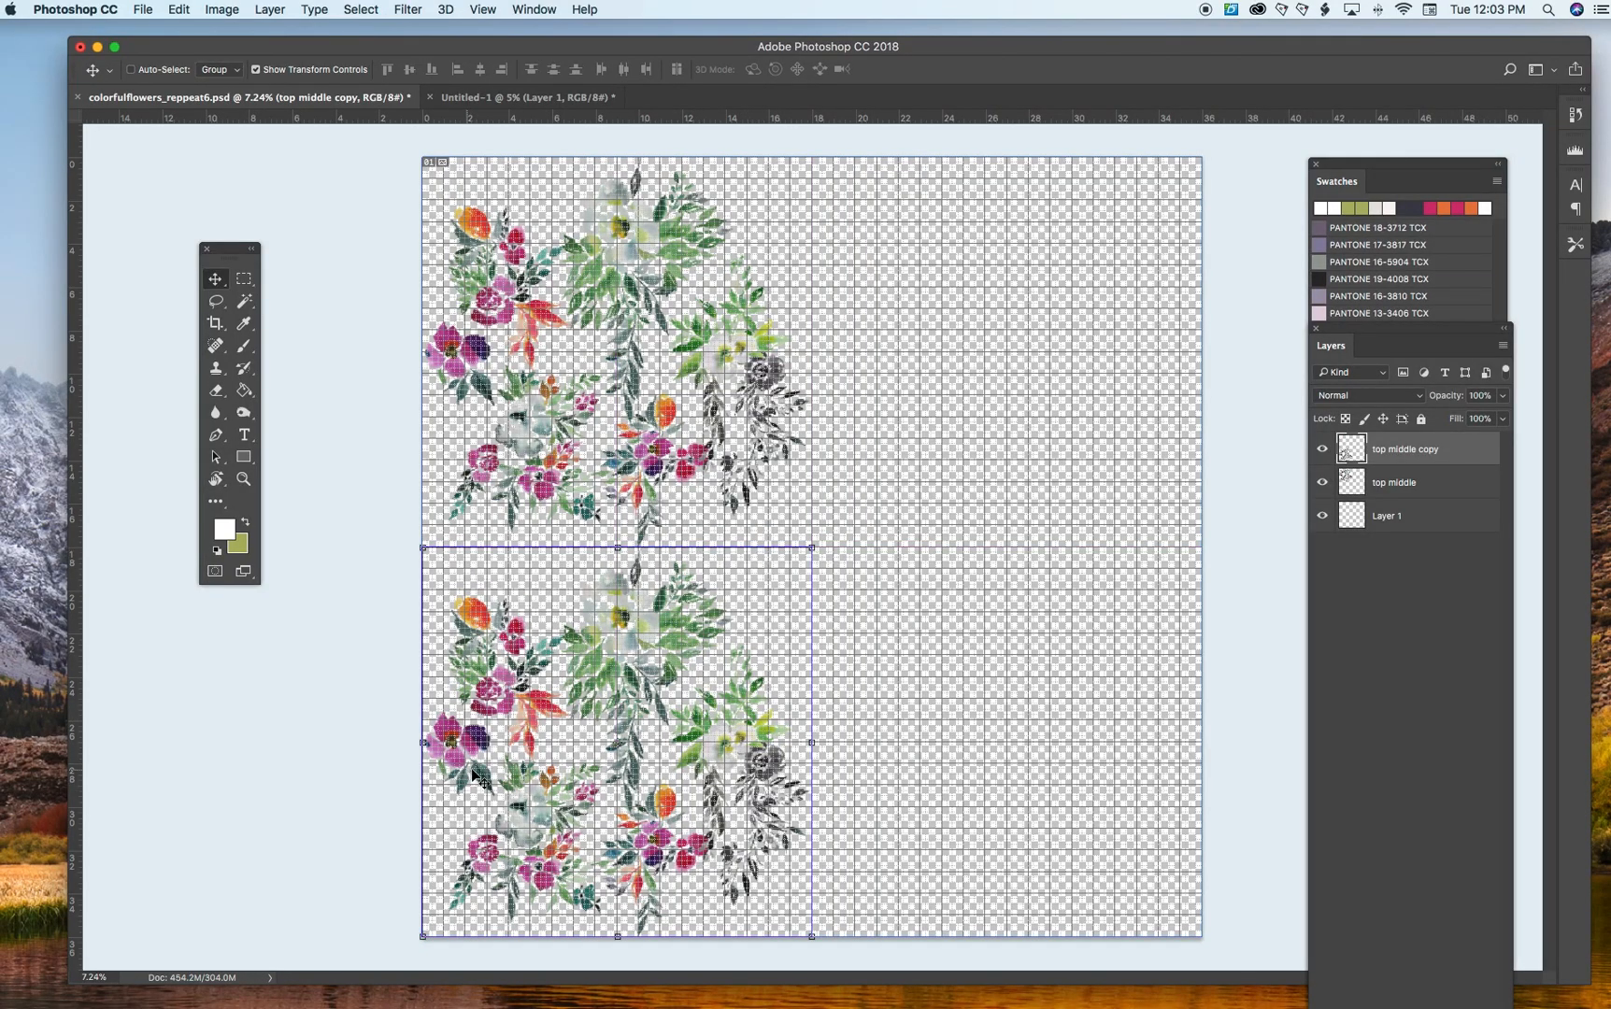
left_click(221, 9)
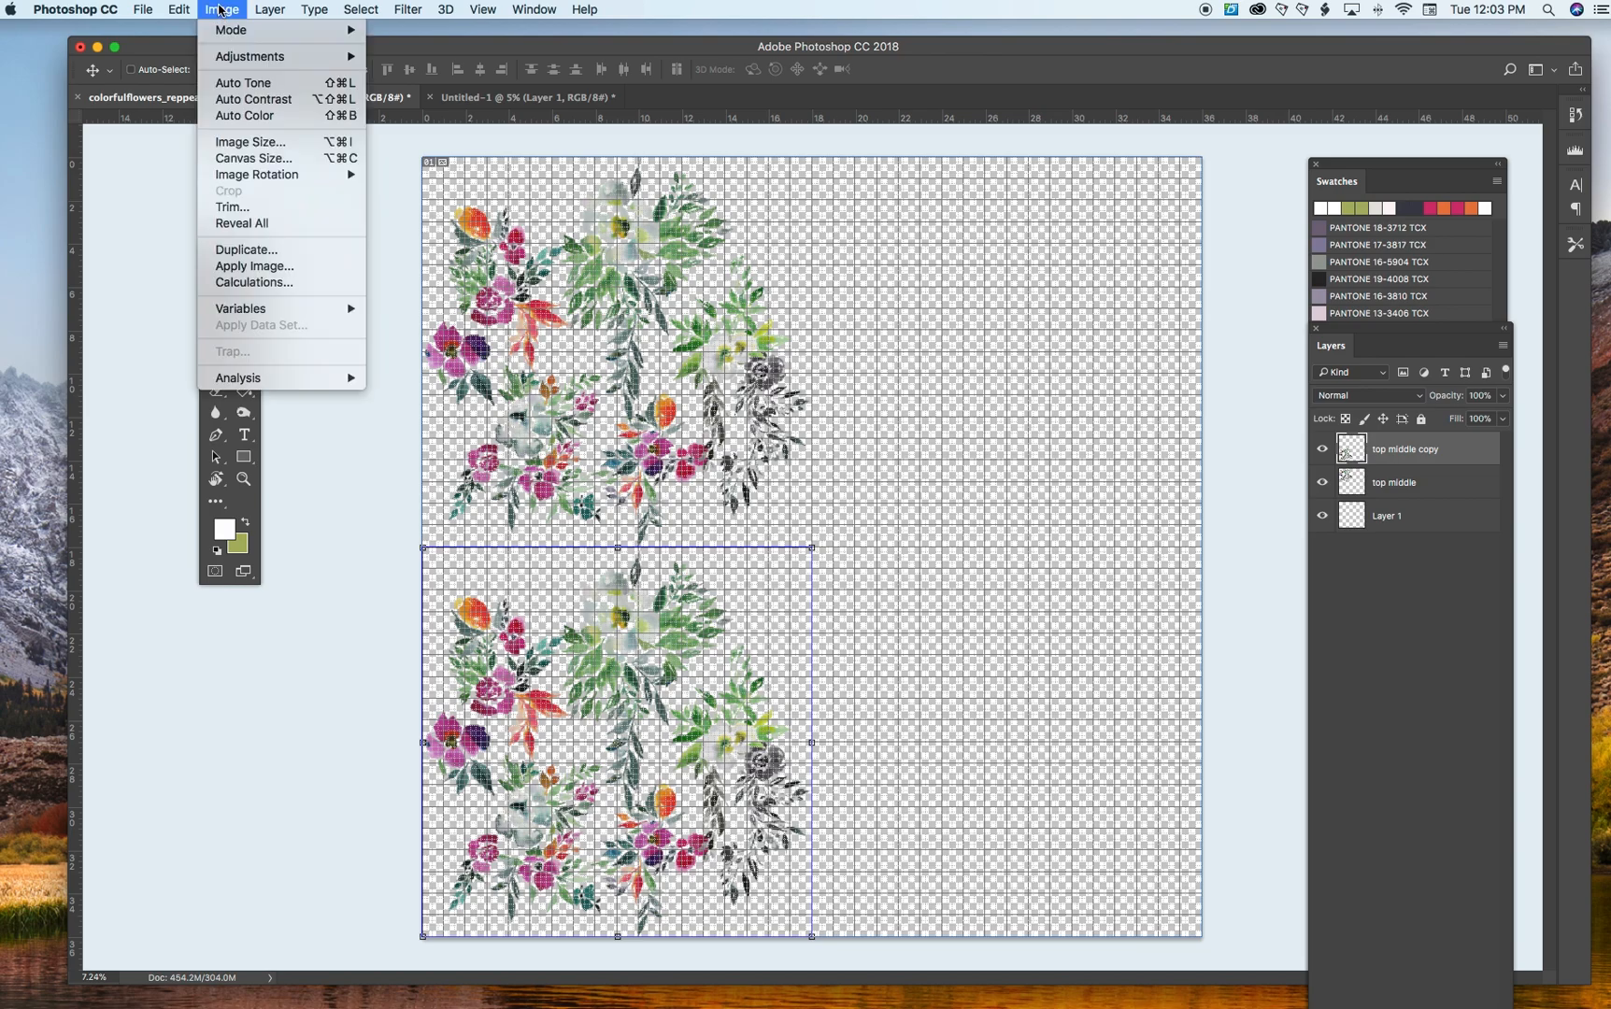
left_click(178, 9)
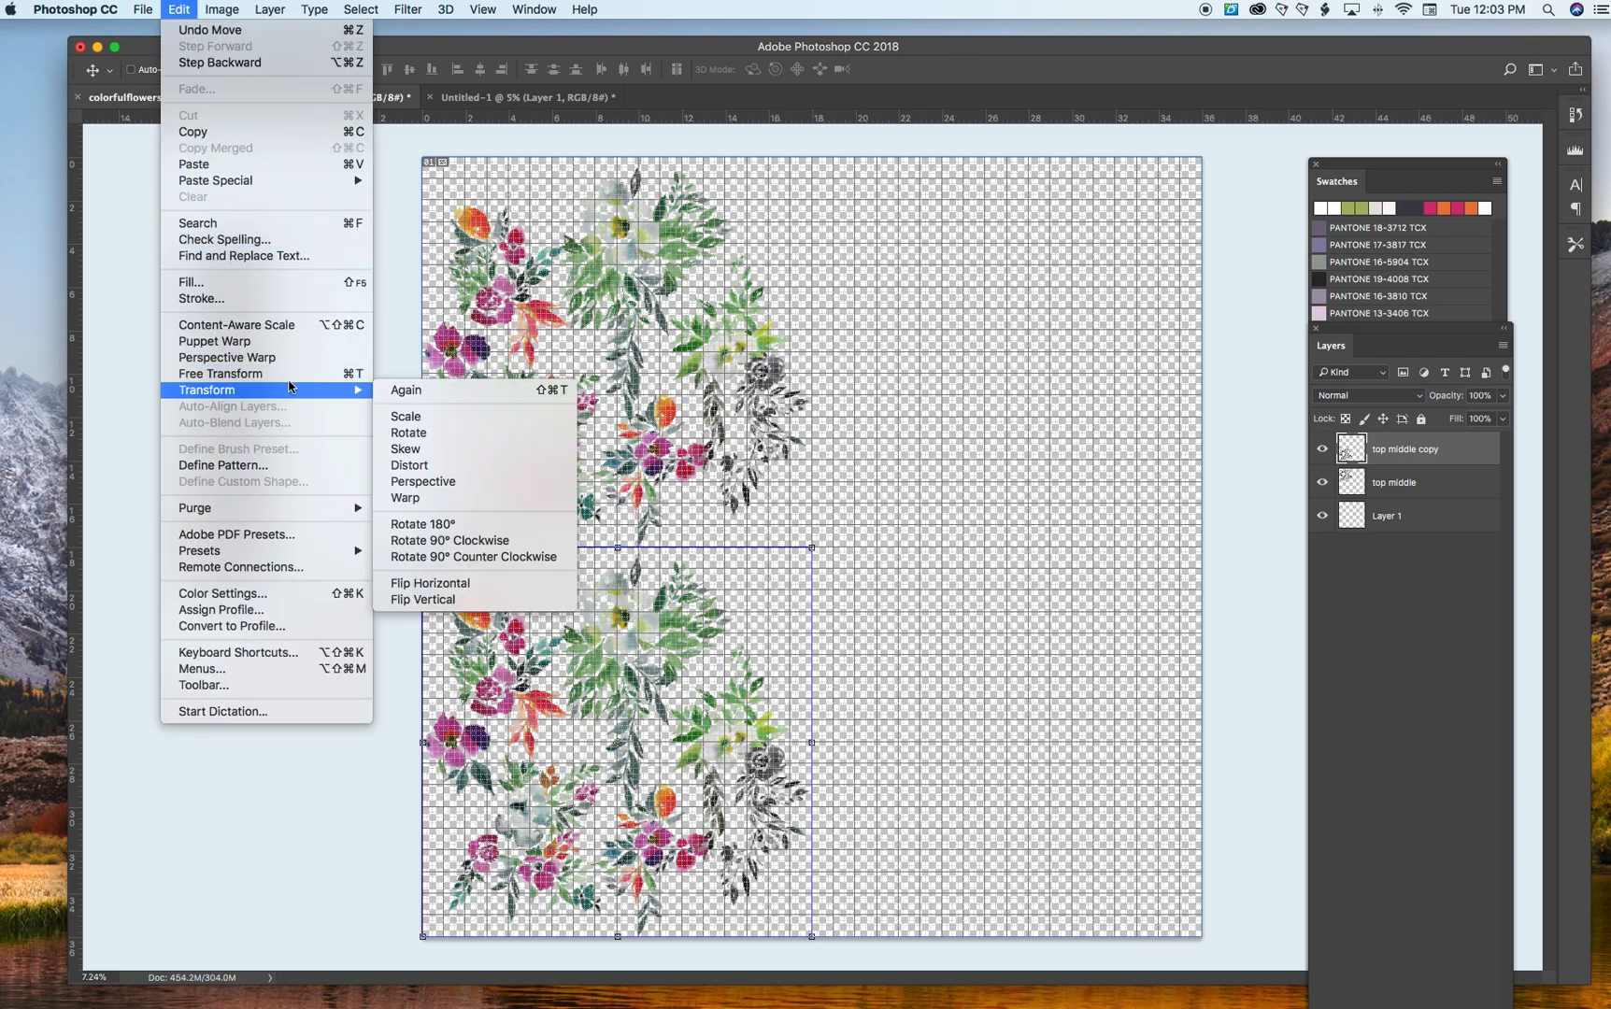
mouse_move(431, 583)
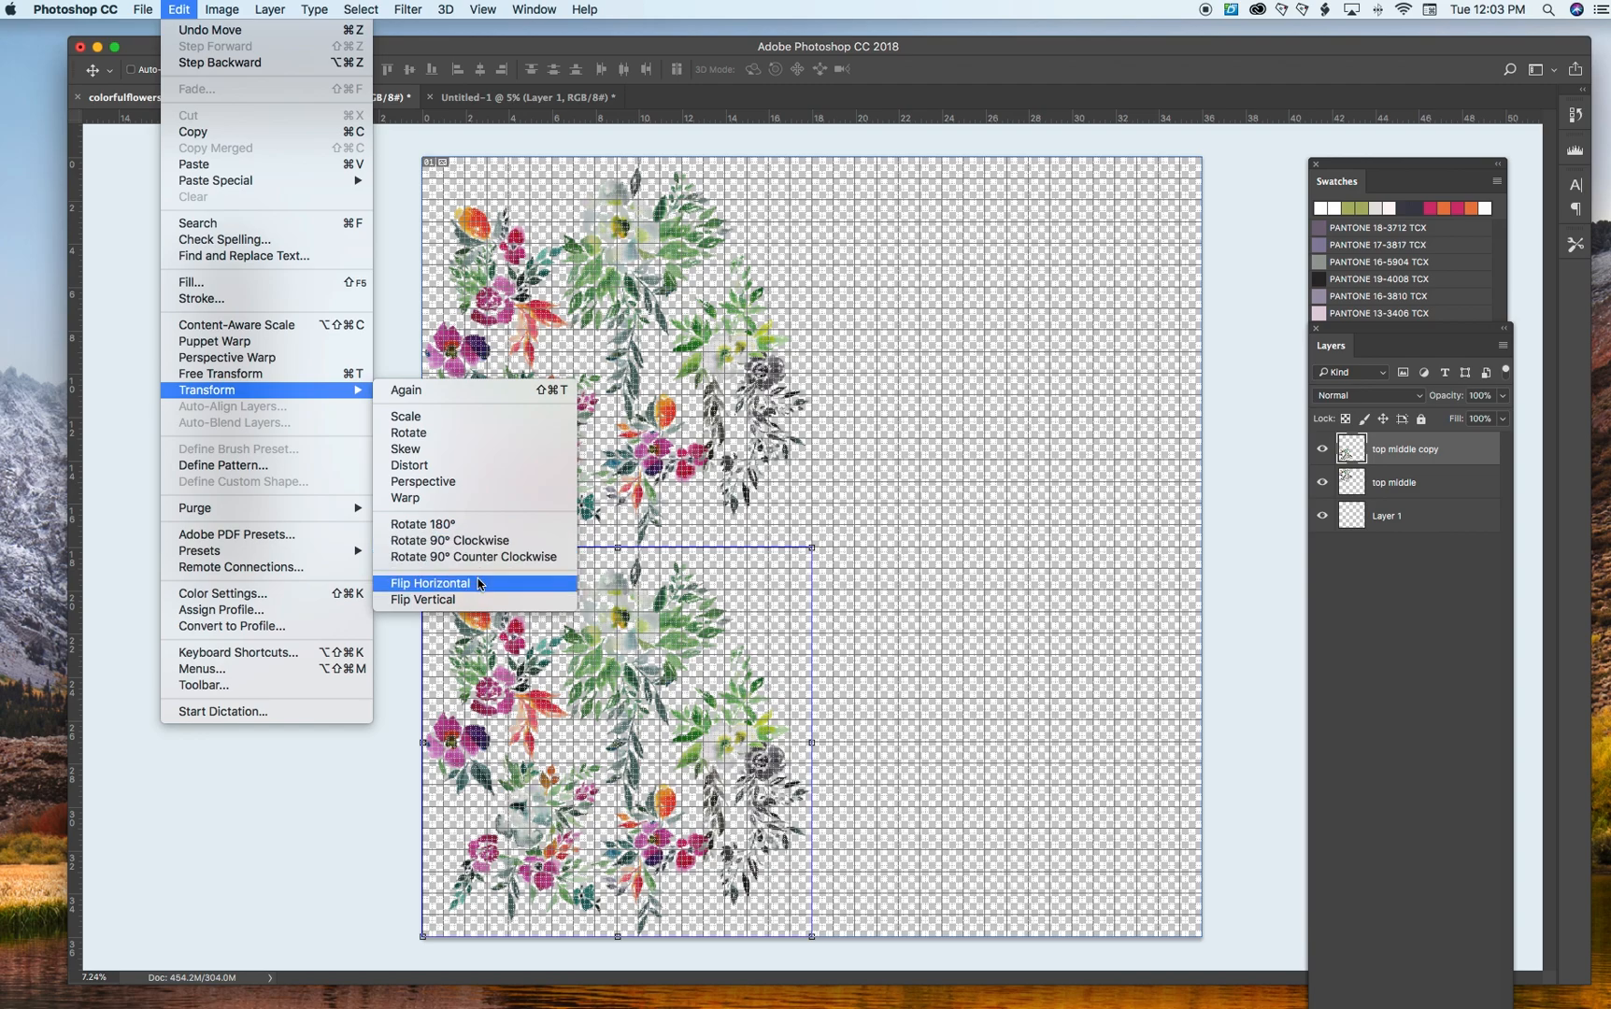
left_click(431, 584)
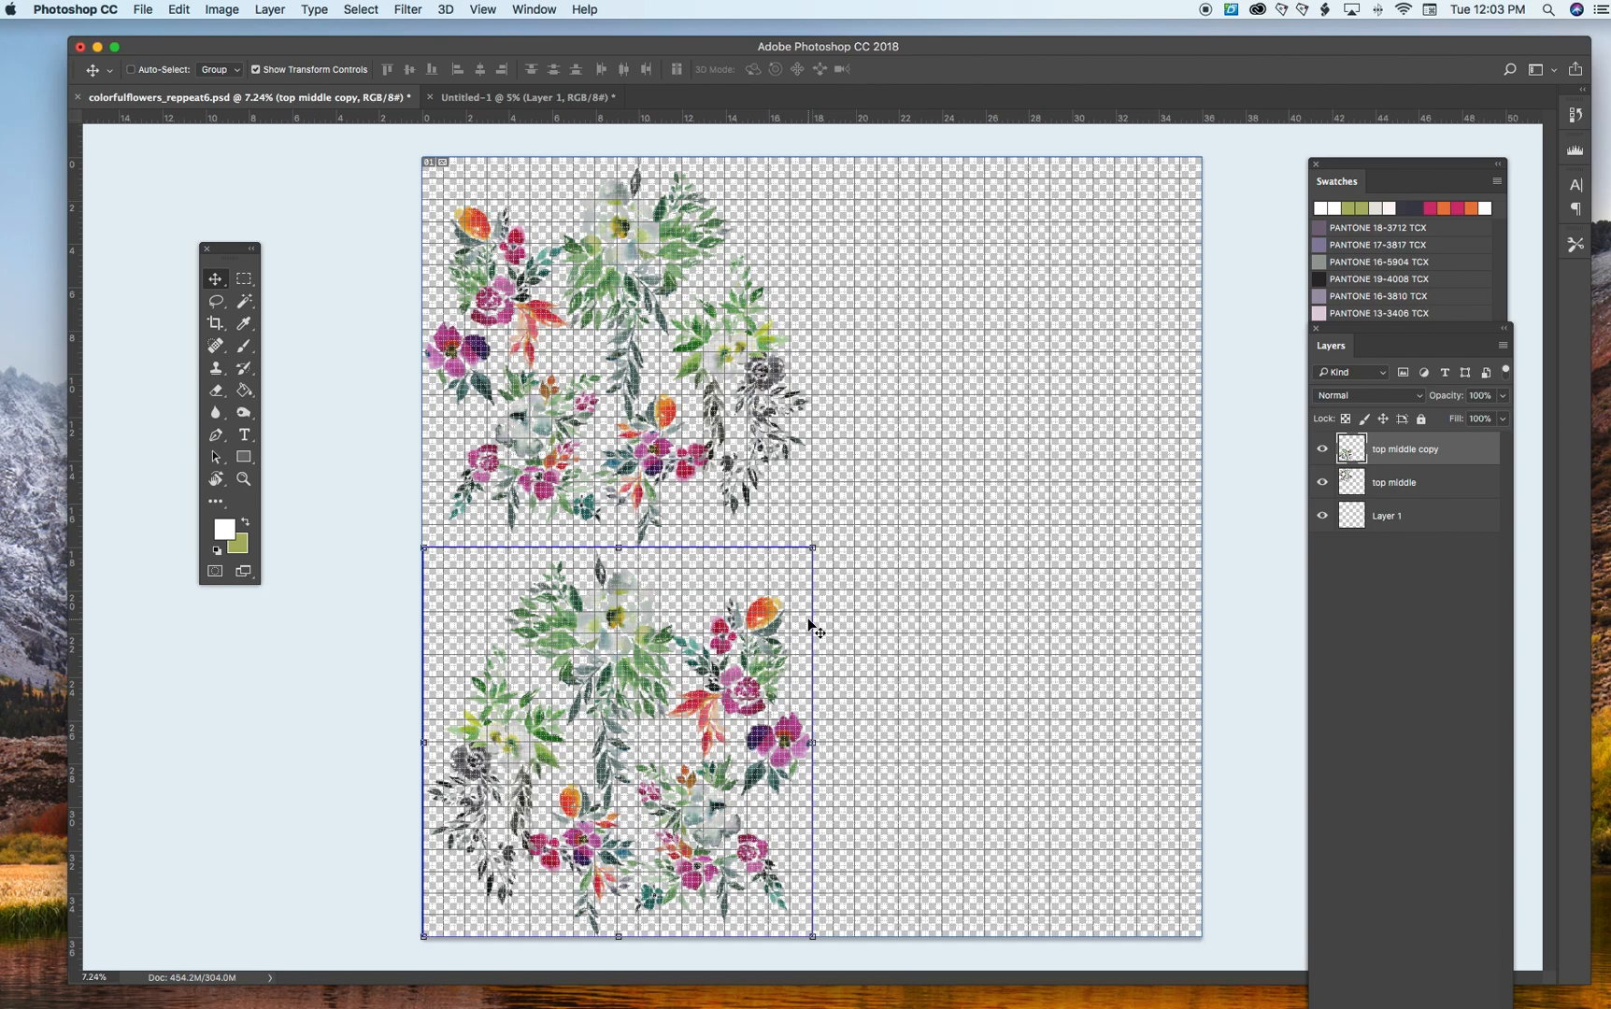
mouse_move(248, 848)
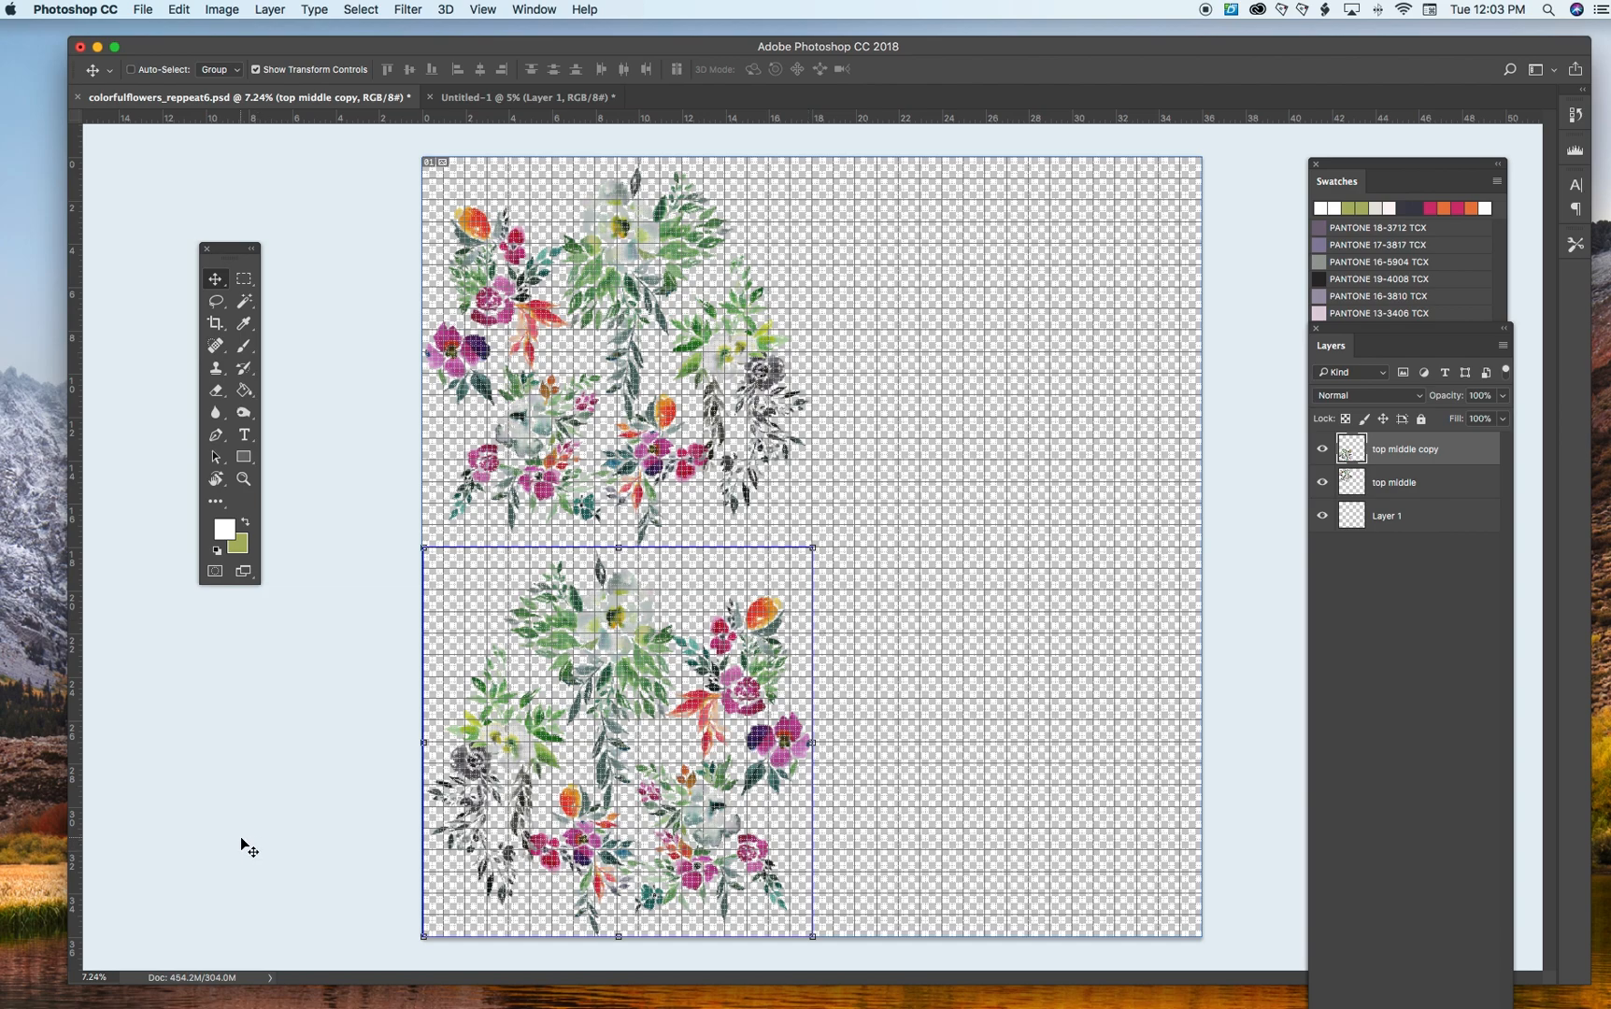
mouse_move(235, 862)
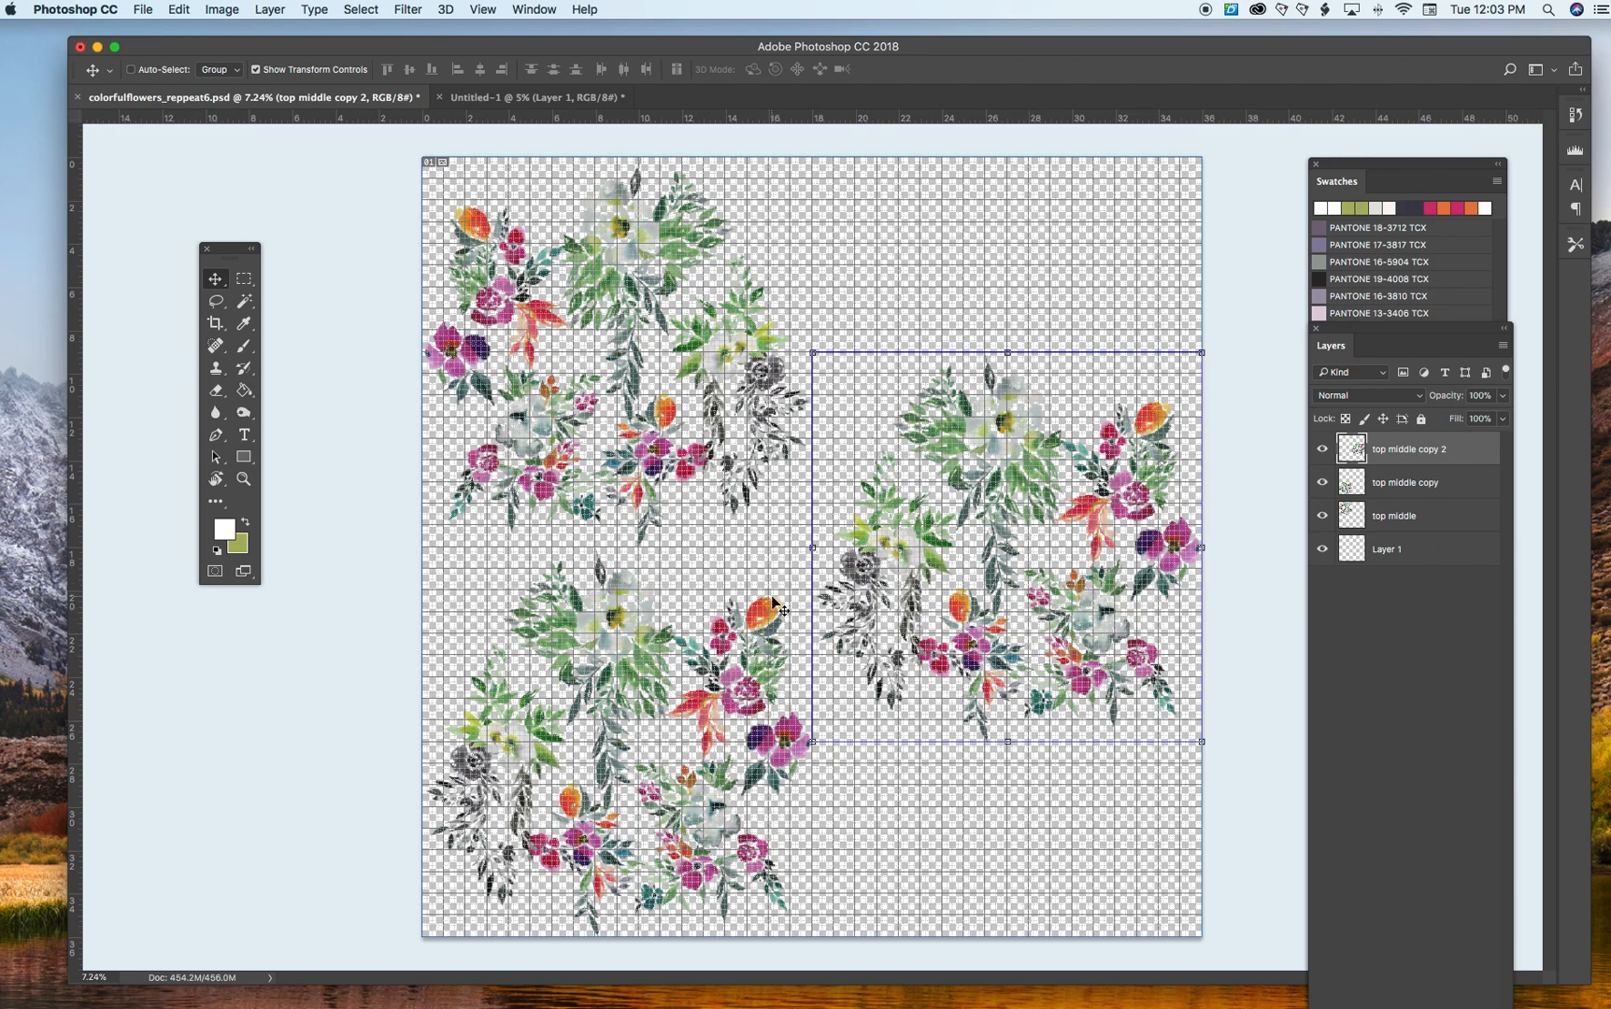
Add half-drop offset tile copies to the right column, split across the top and bottom edges.
left_click(1393, 515)
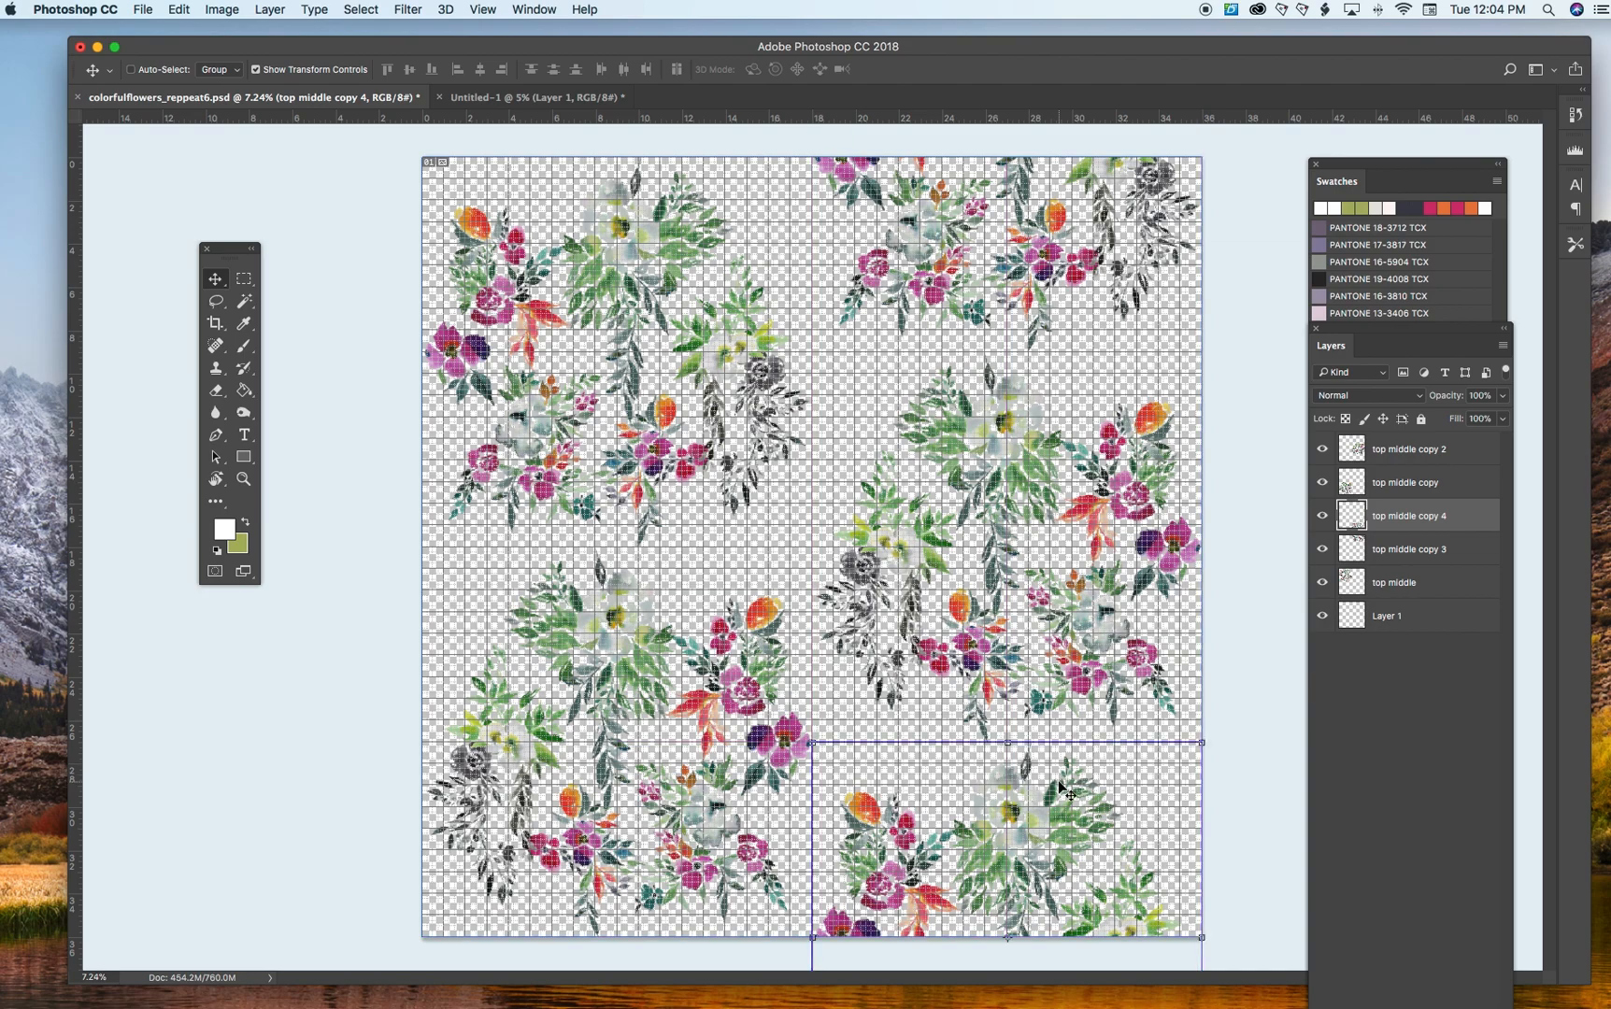
Hide the grid with View > Extras and switch to the Untitled-1 document.
left_click(481, 9)
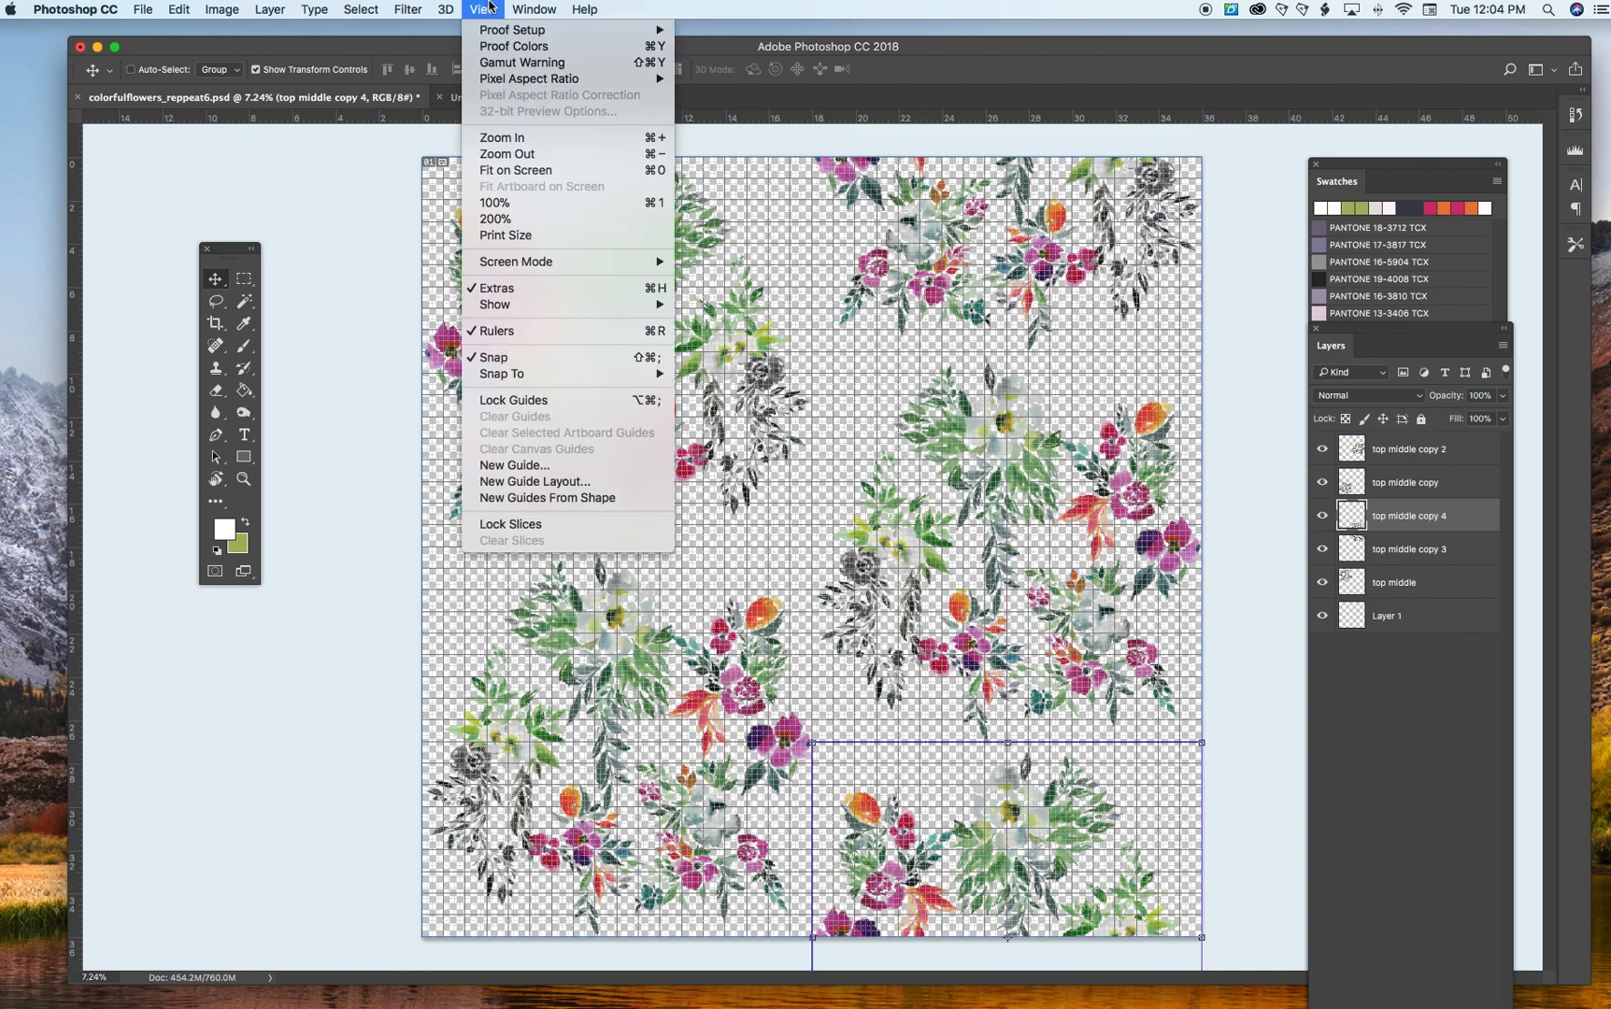
mouse_move(534, 202)
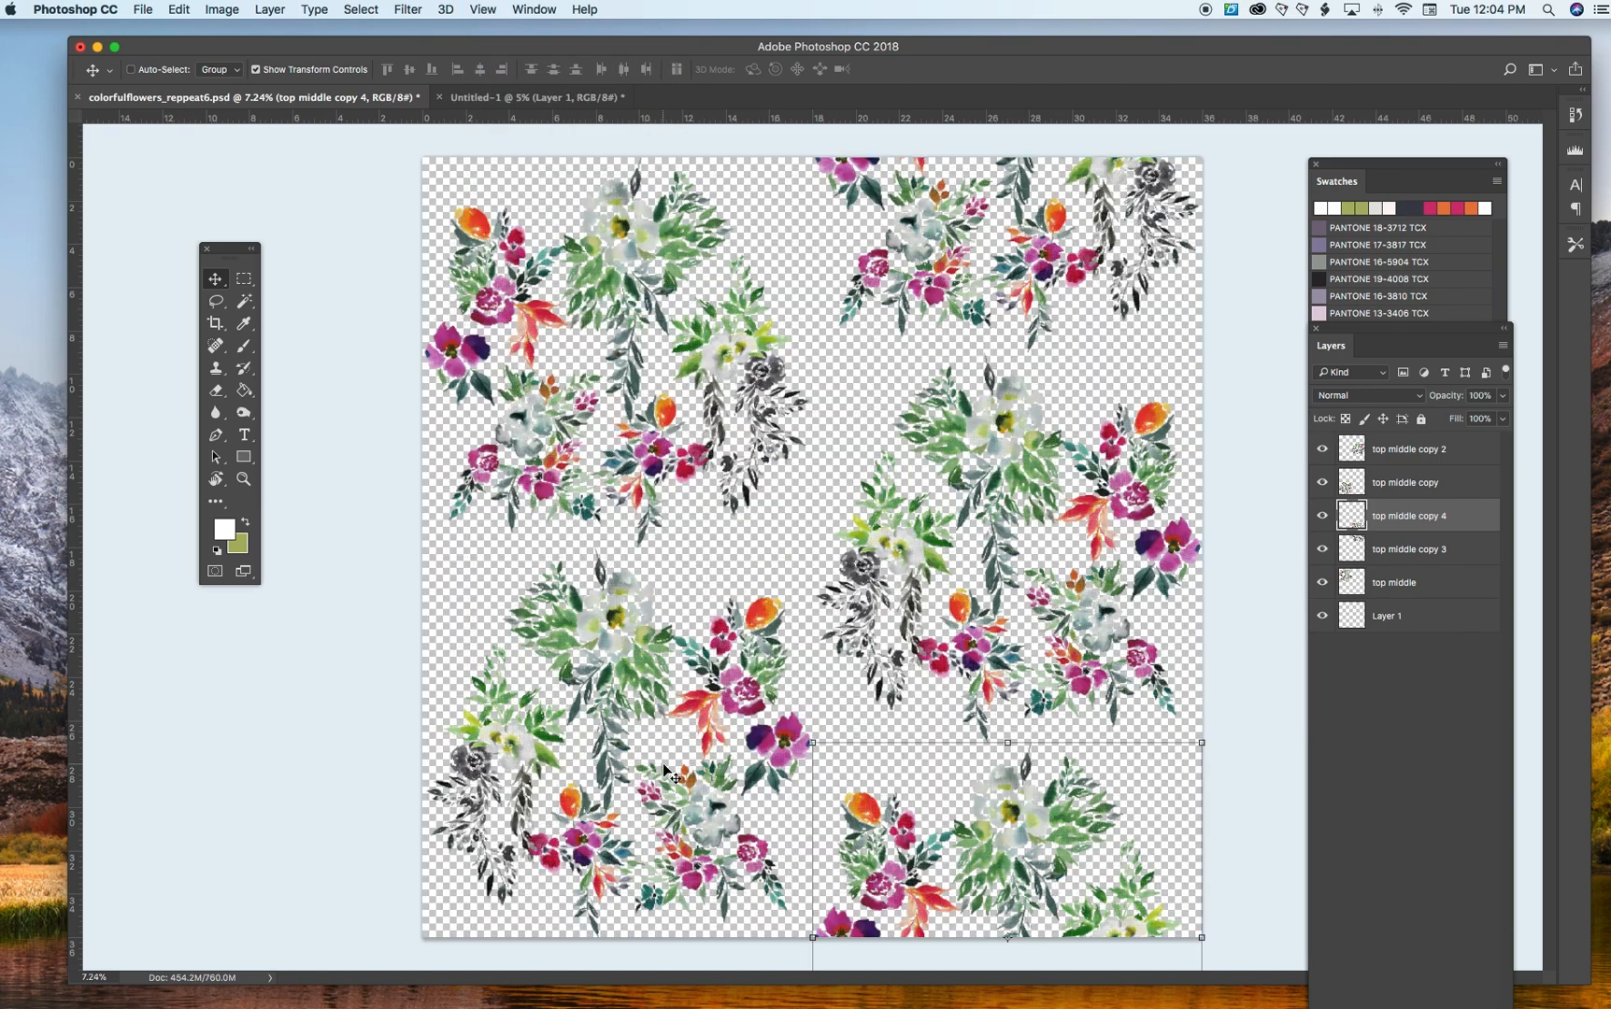
mouse_move(191, 308)
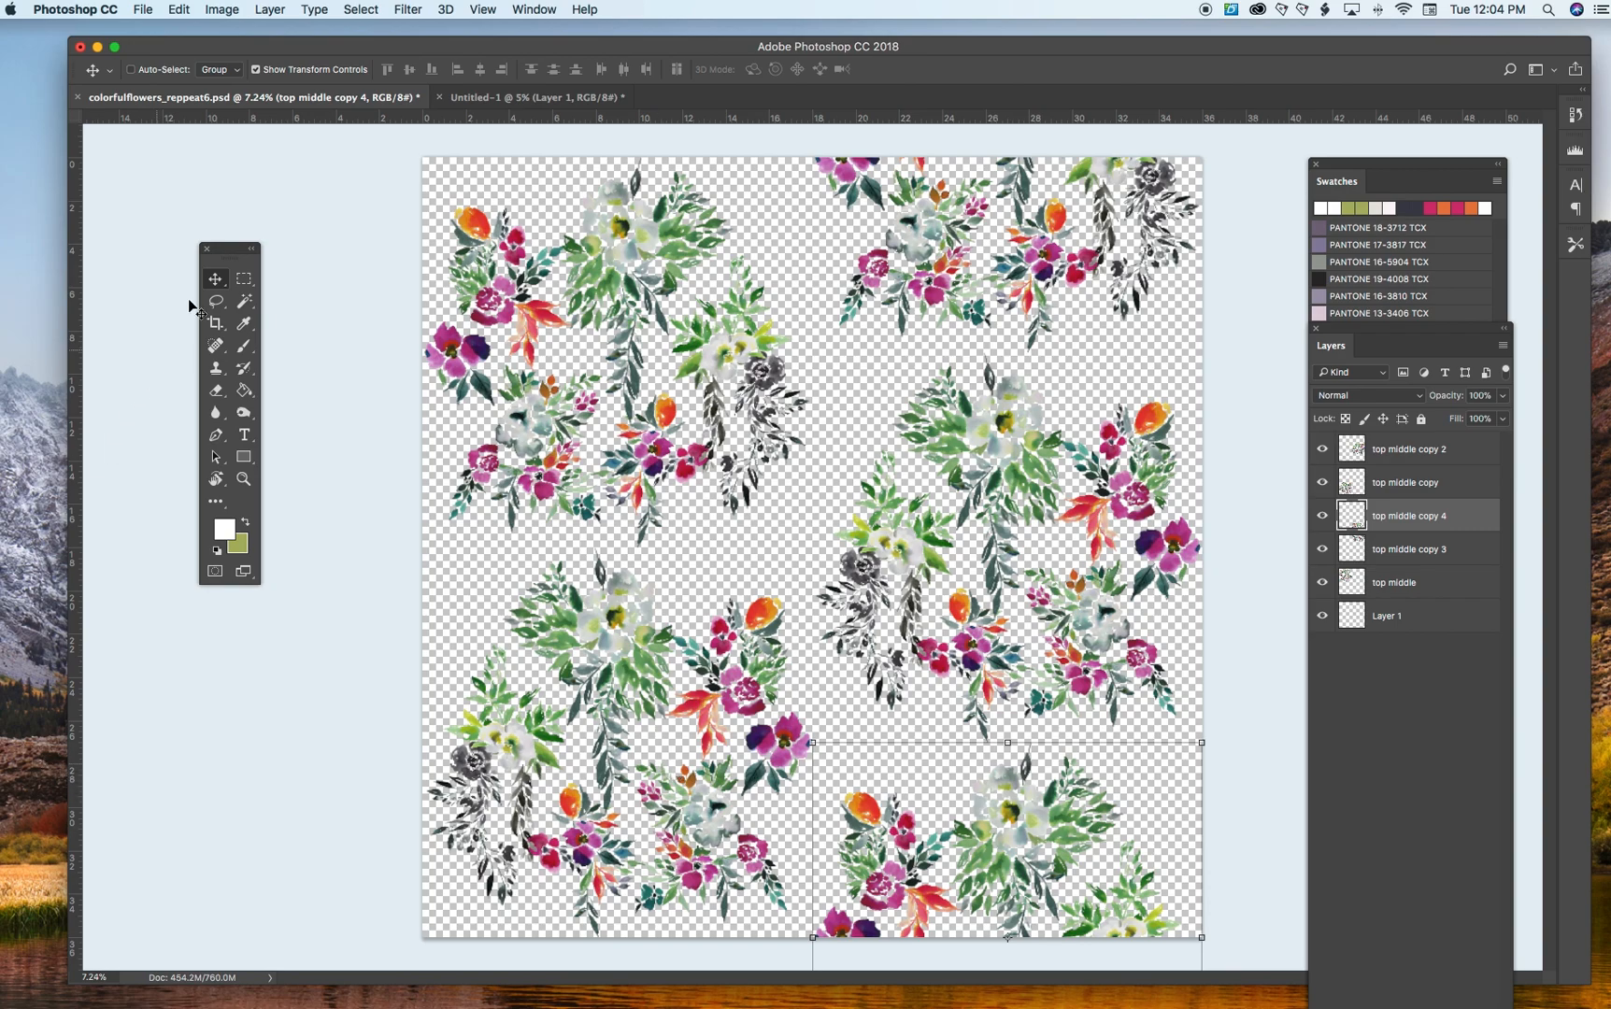
left_click(178, 9)
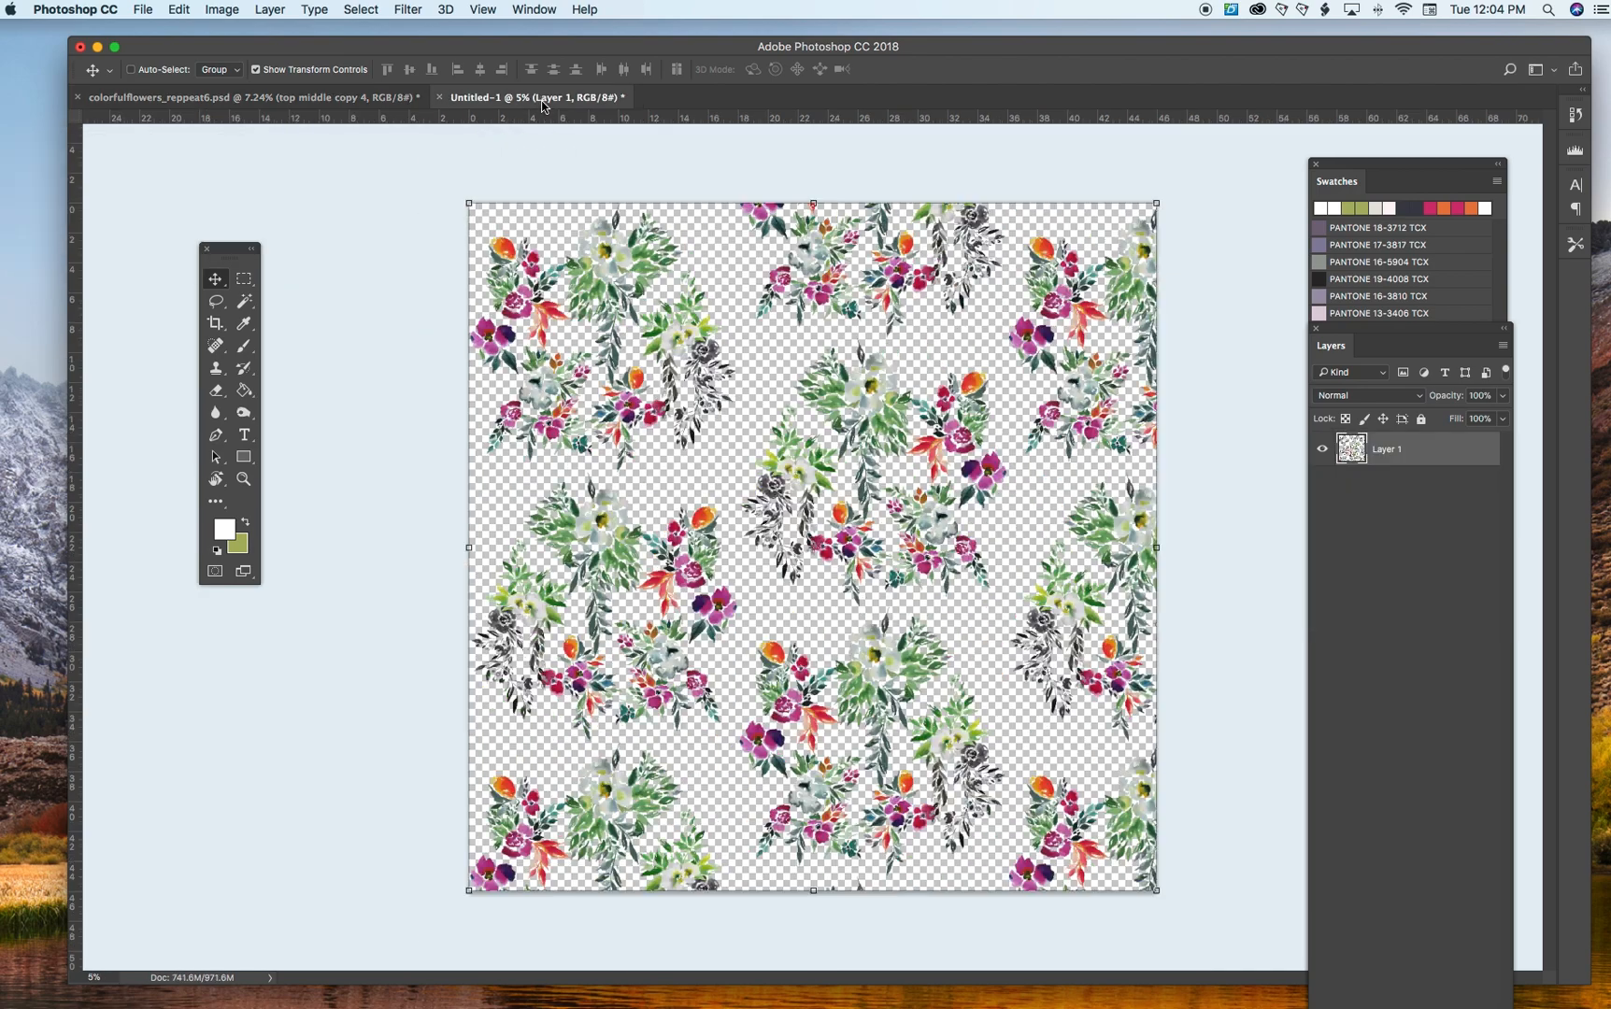
left_click(177, 10)
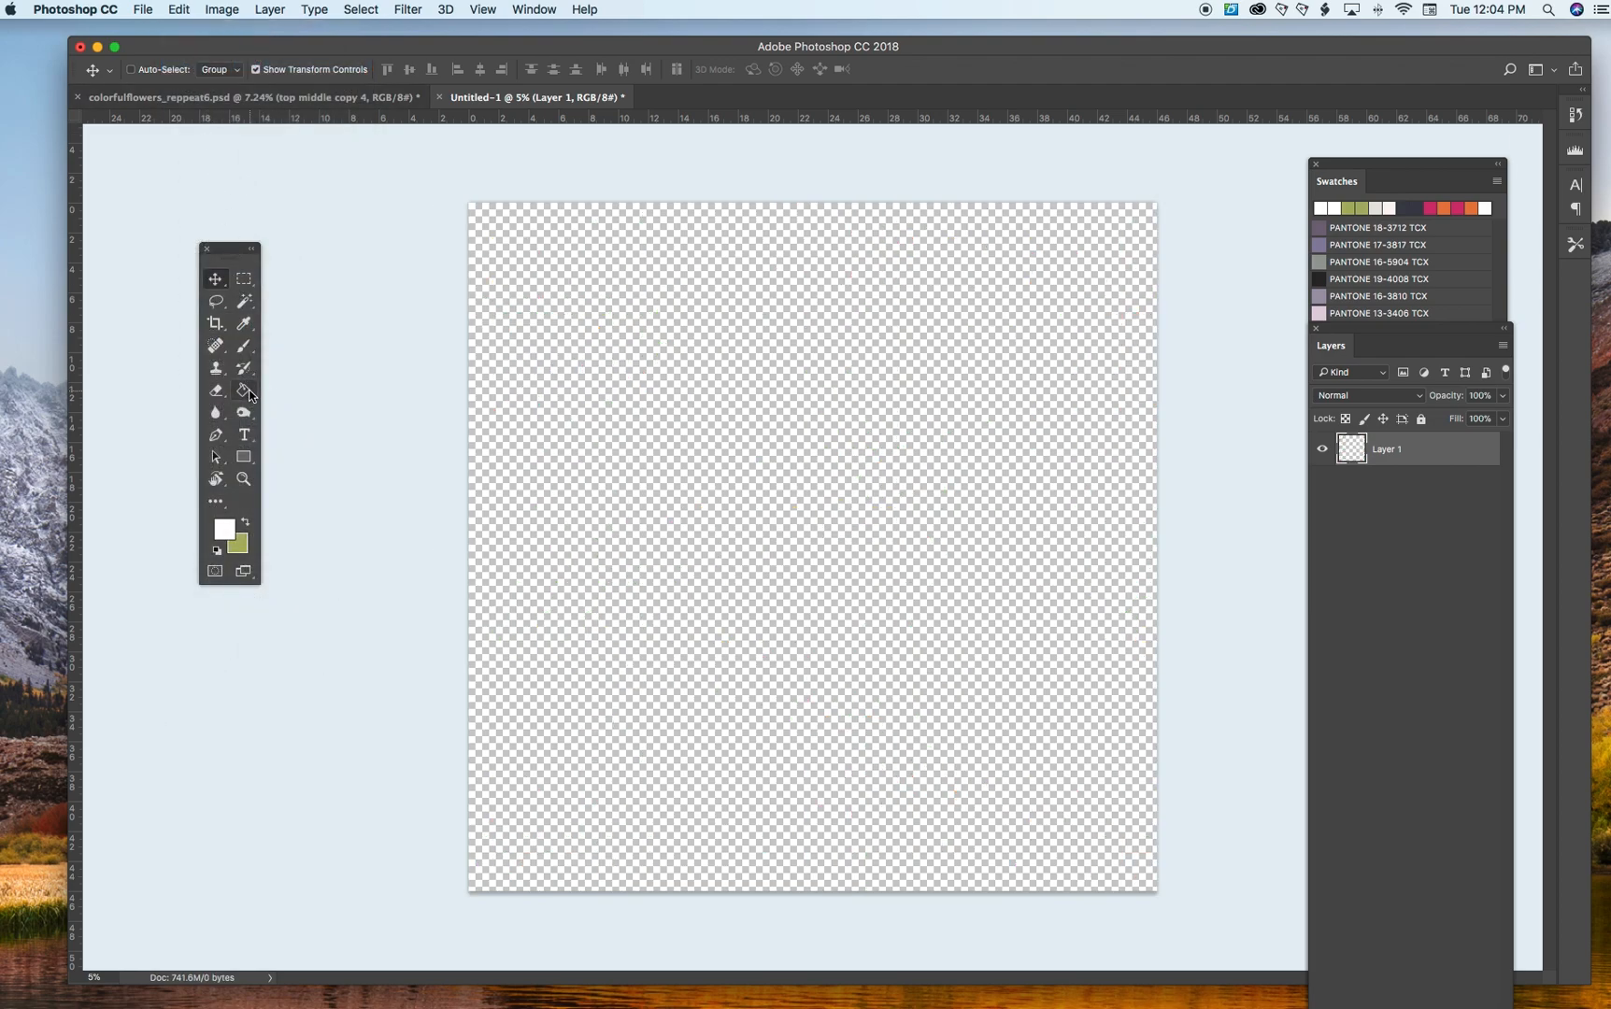
Set the Paint Bucket to Pattern and choose the new floral half-drop pattern.
left_click(244, 390)
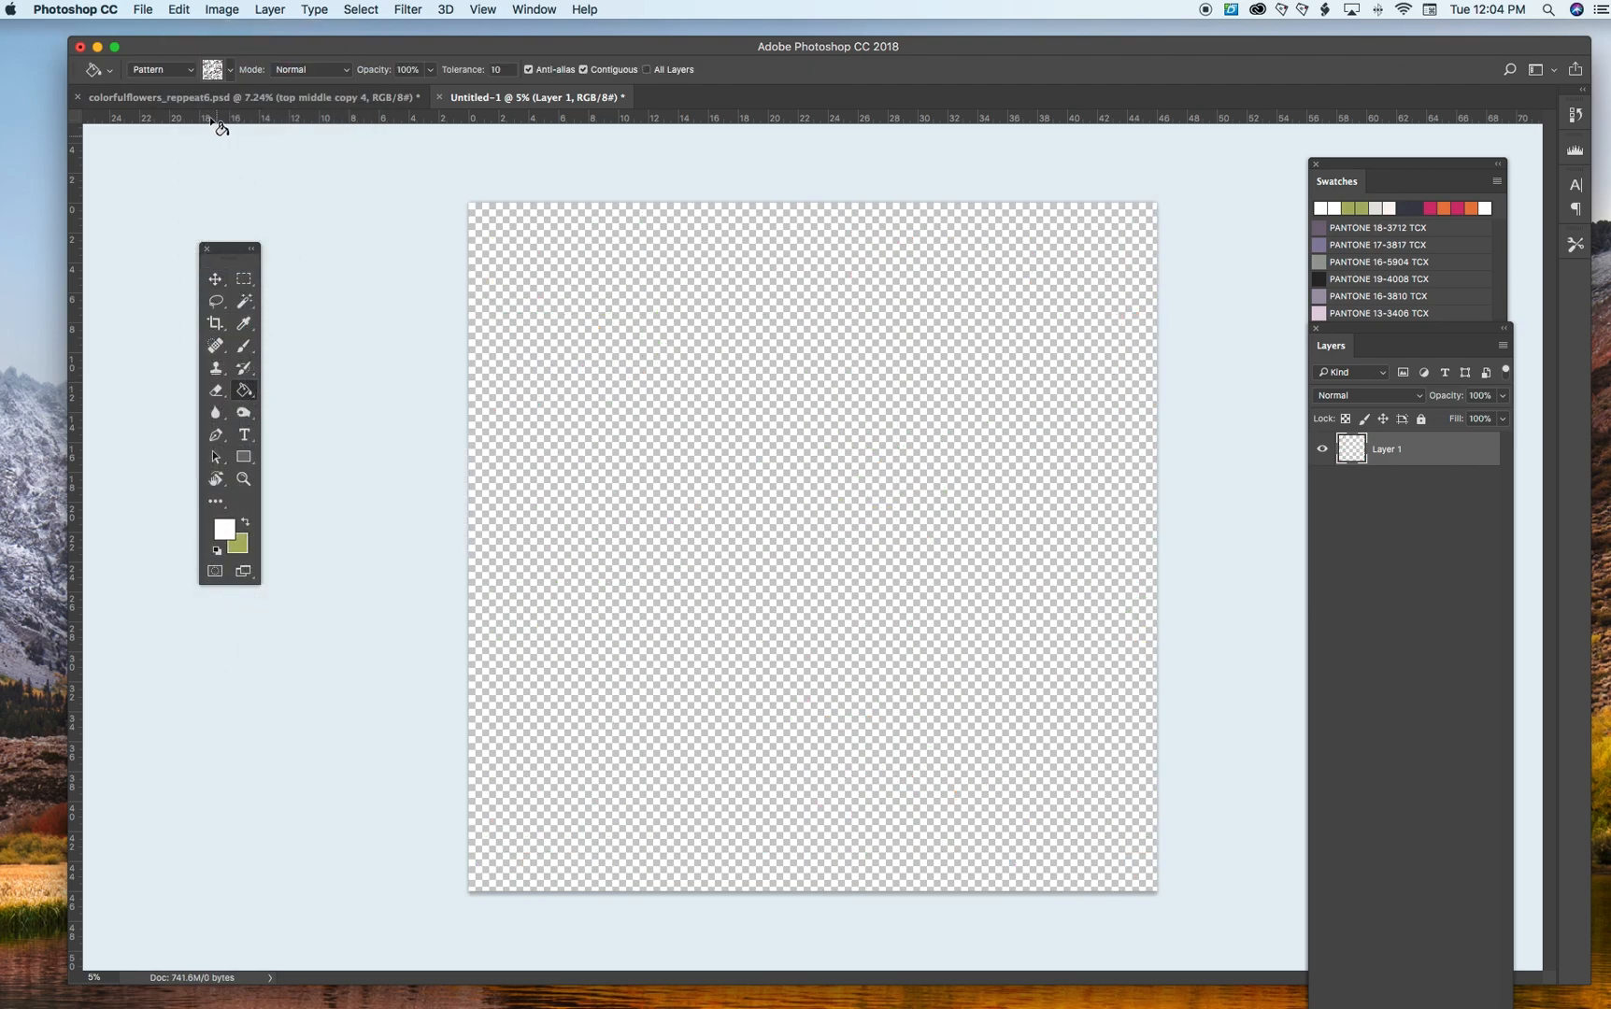
left_click(211, 69)
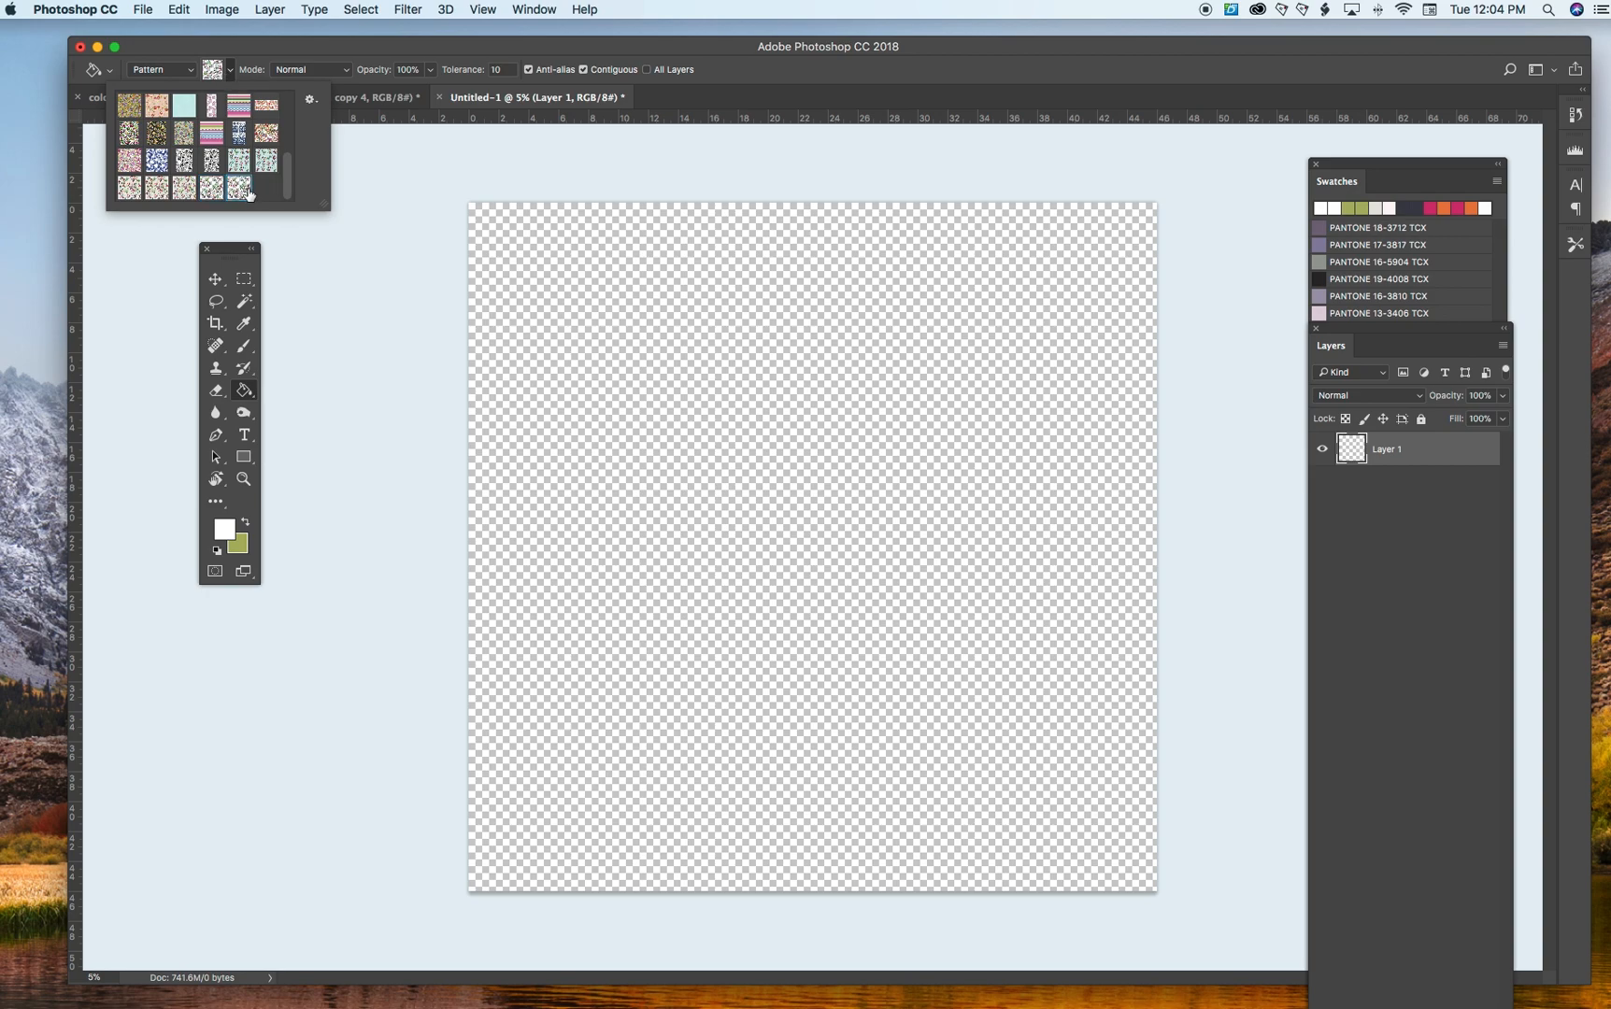
mouse_move(586, 266)
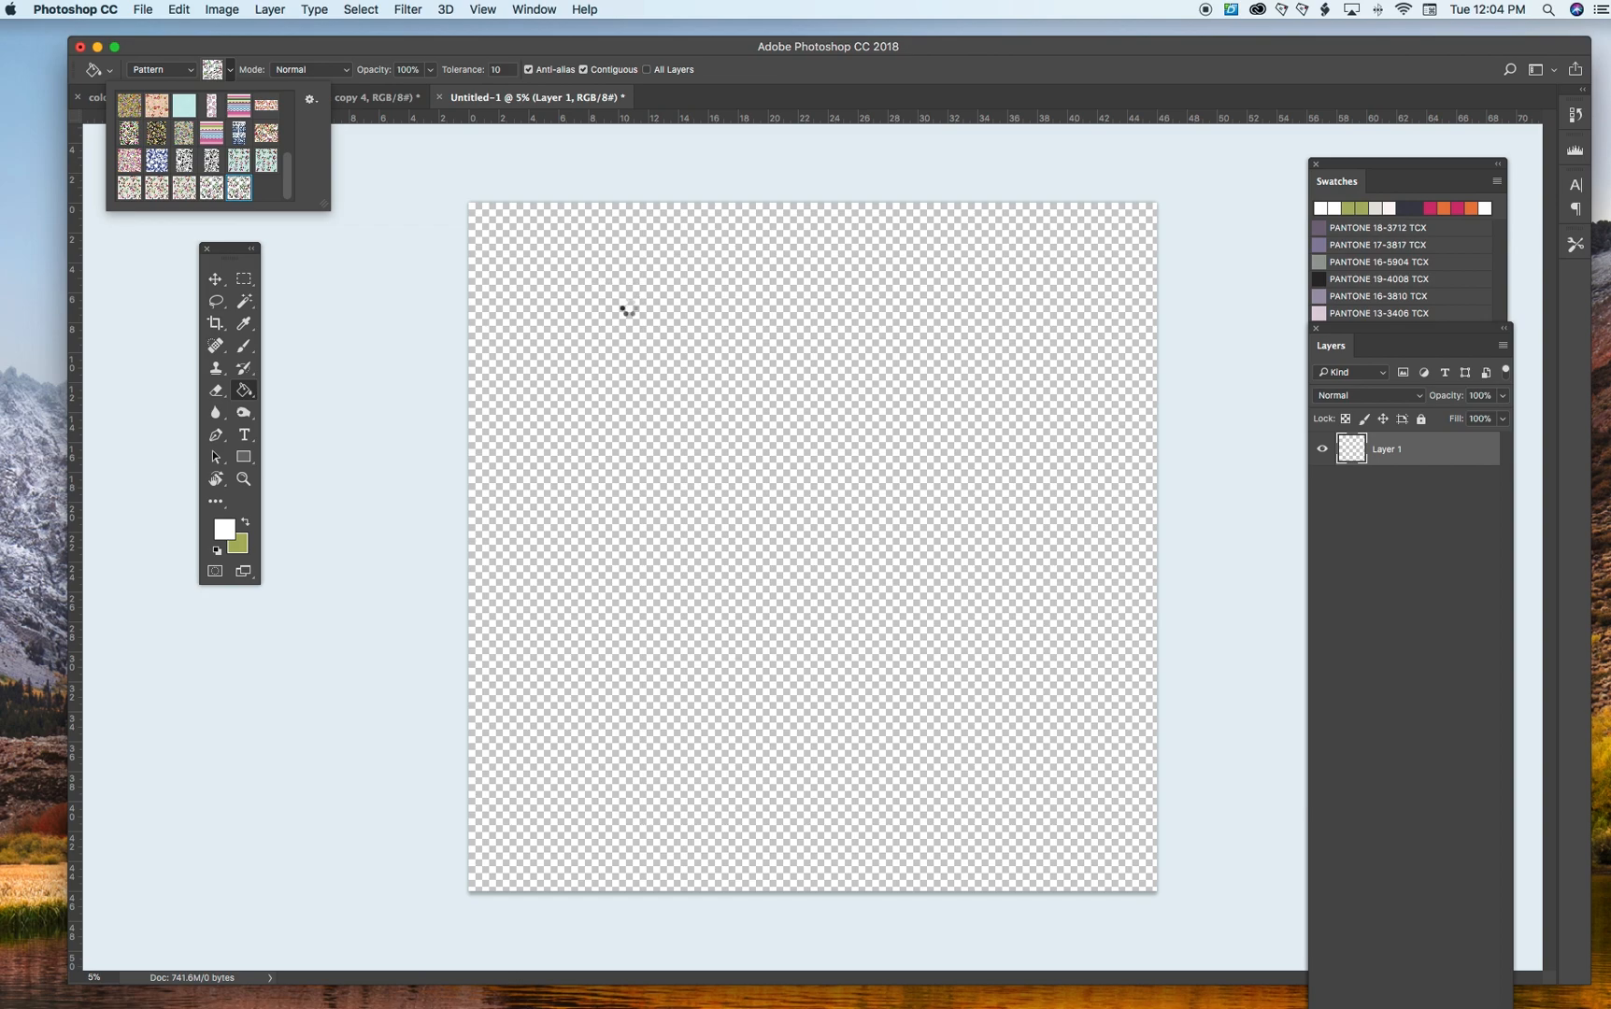
left_click(213, 69)
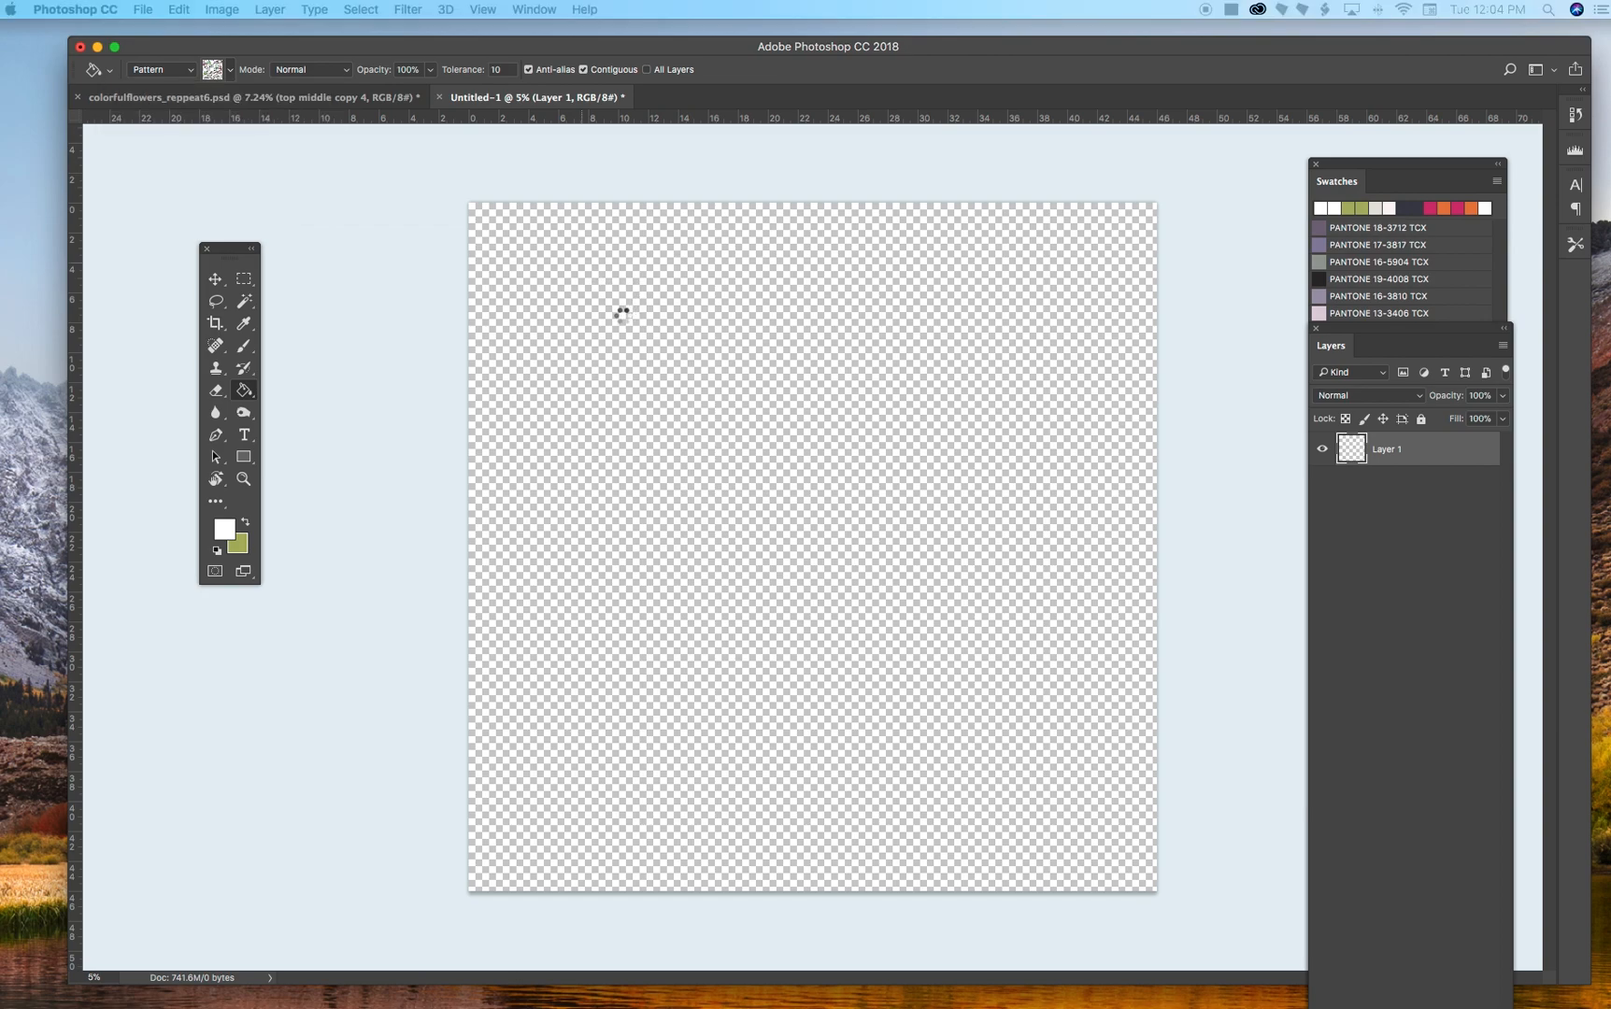
mouse_move(613, 328)
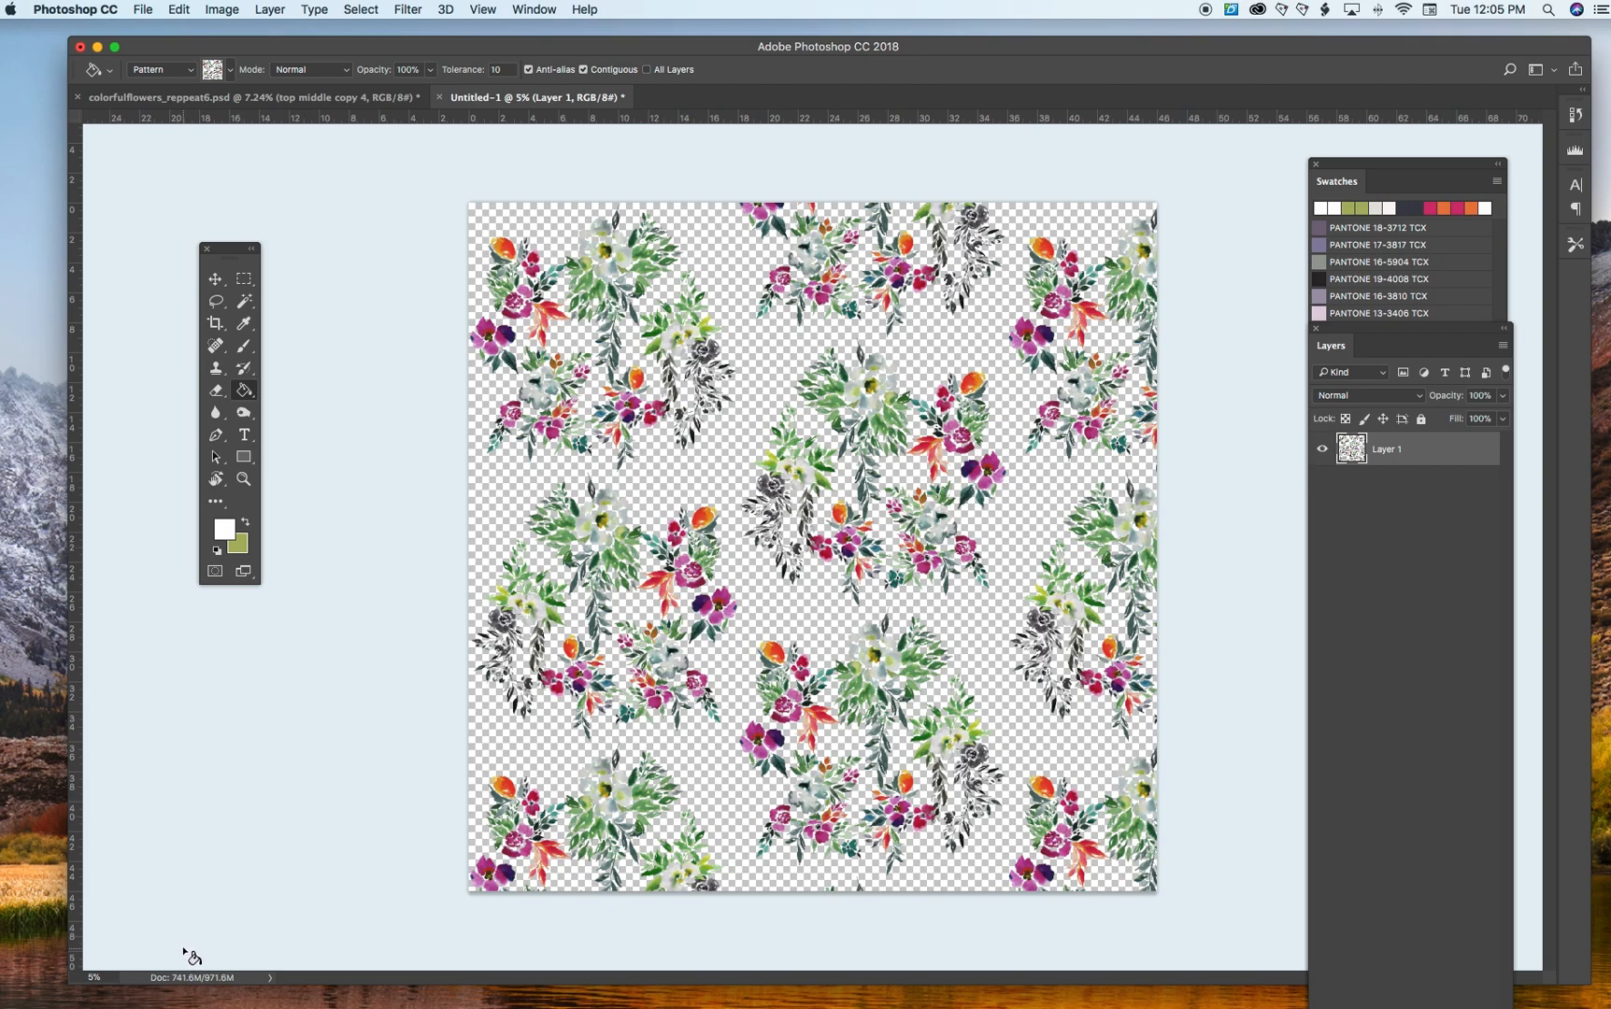
mouse_move(185, 968)
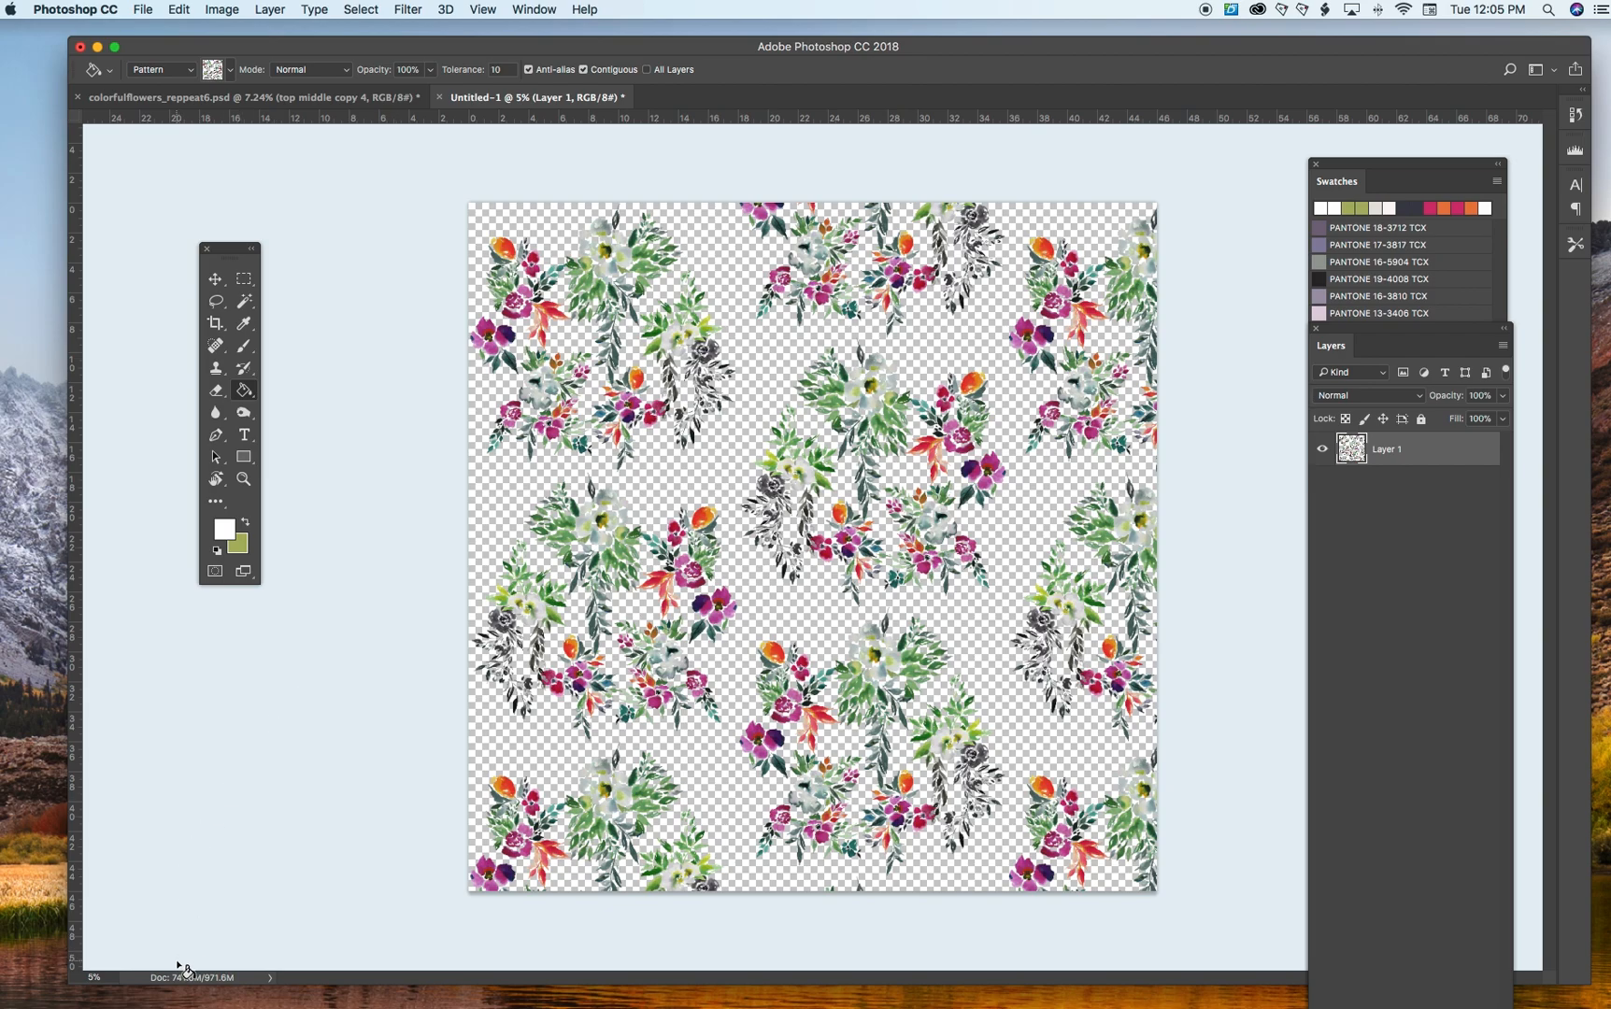
mouse_move(1009, 125)
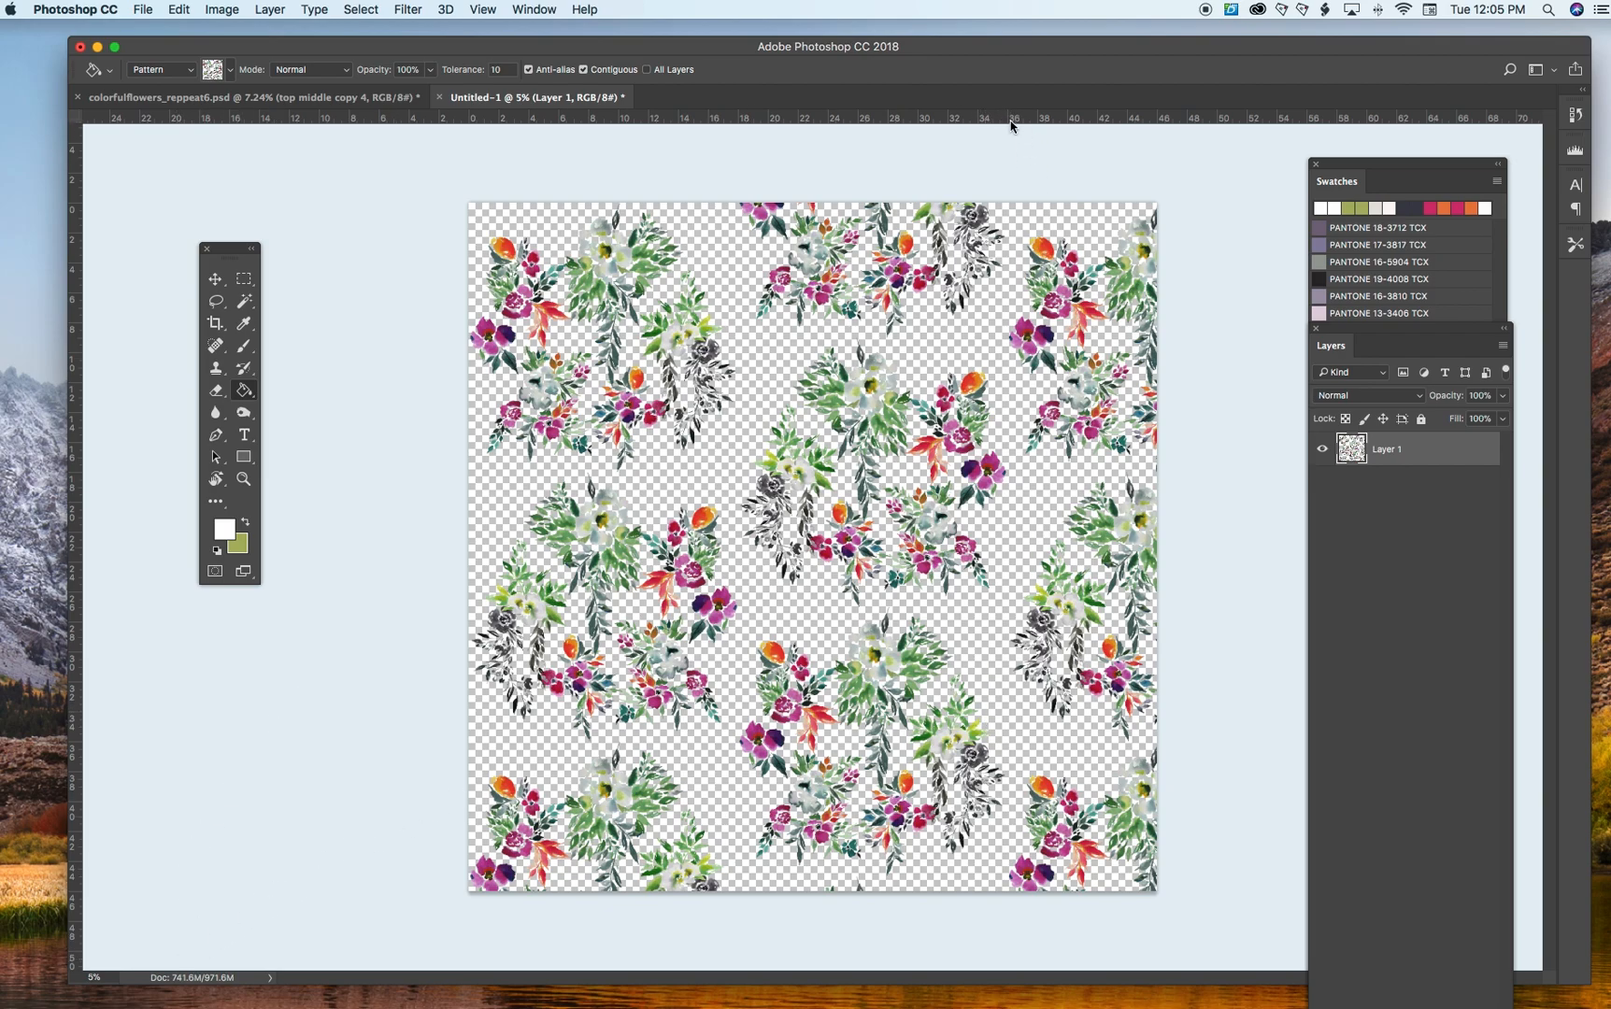
mouse_move(1005, 464)
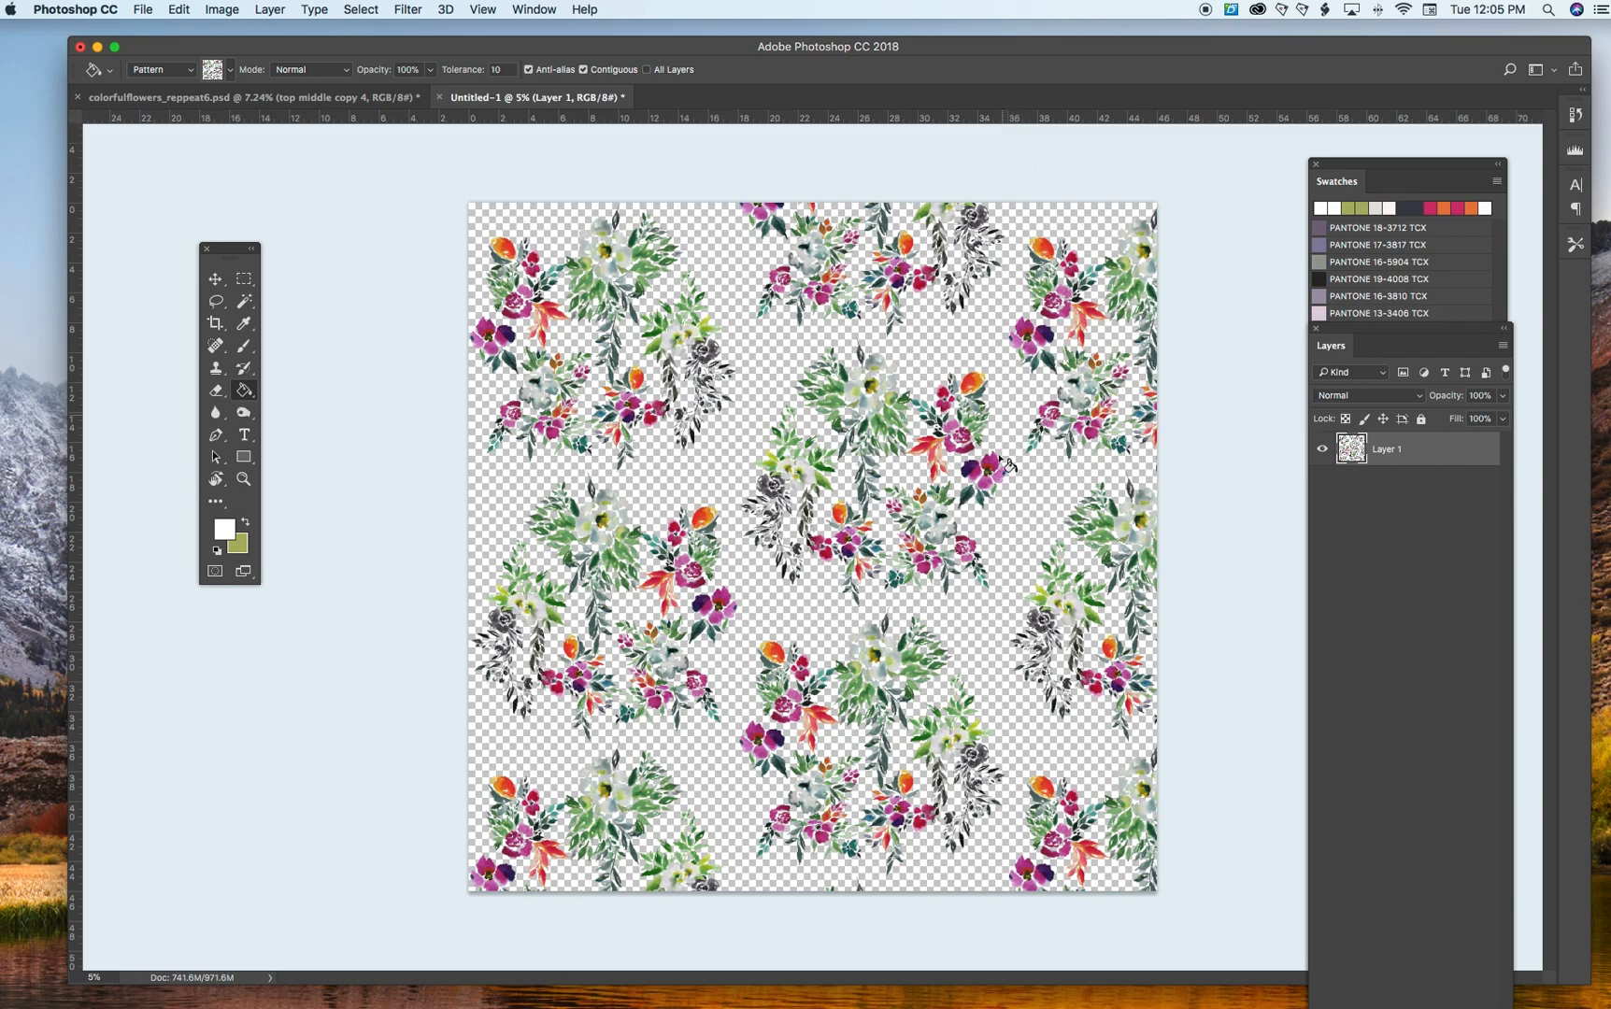
mouse_move(1181, 586)
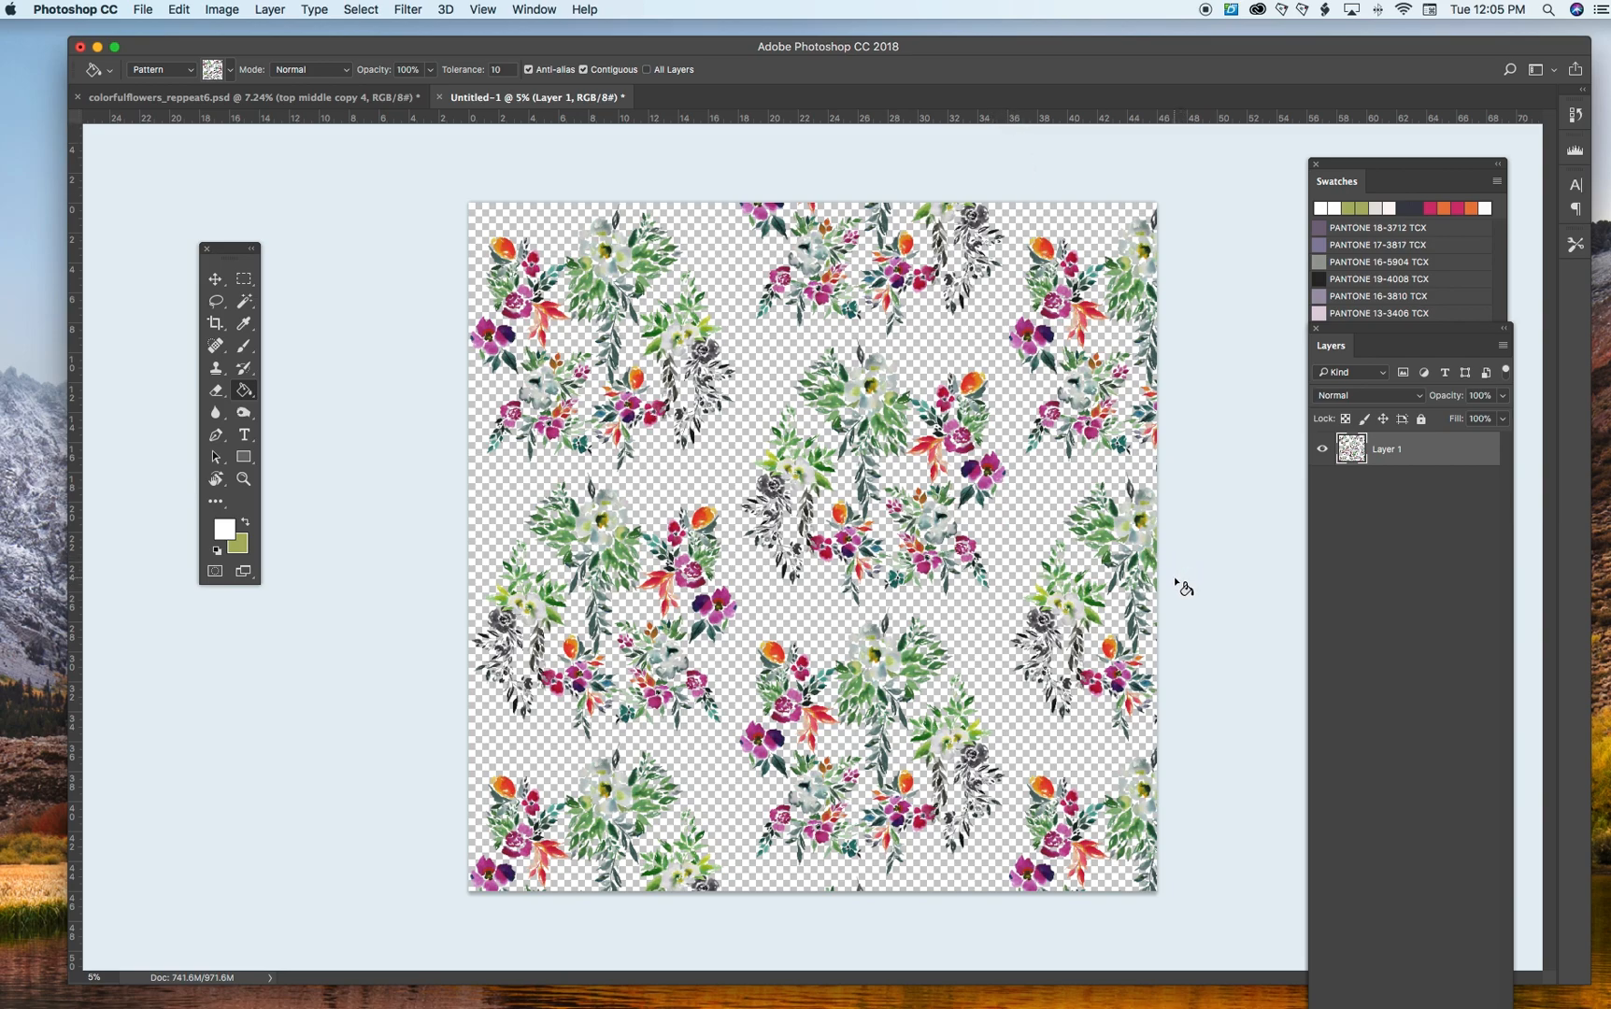